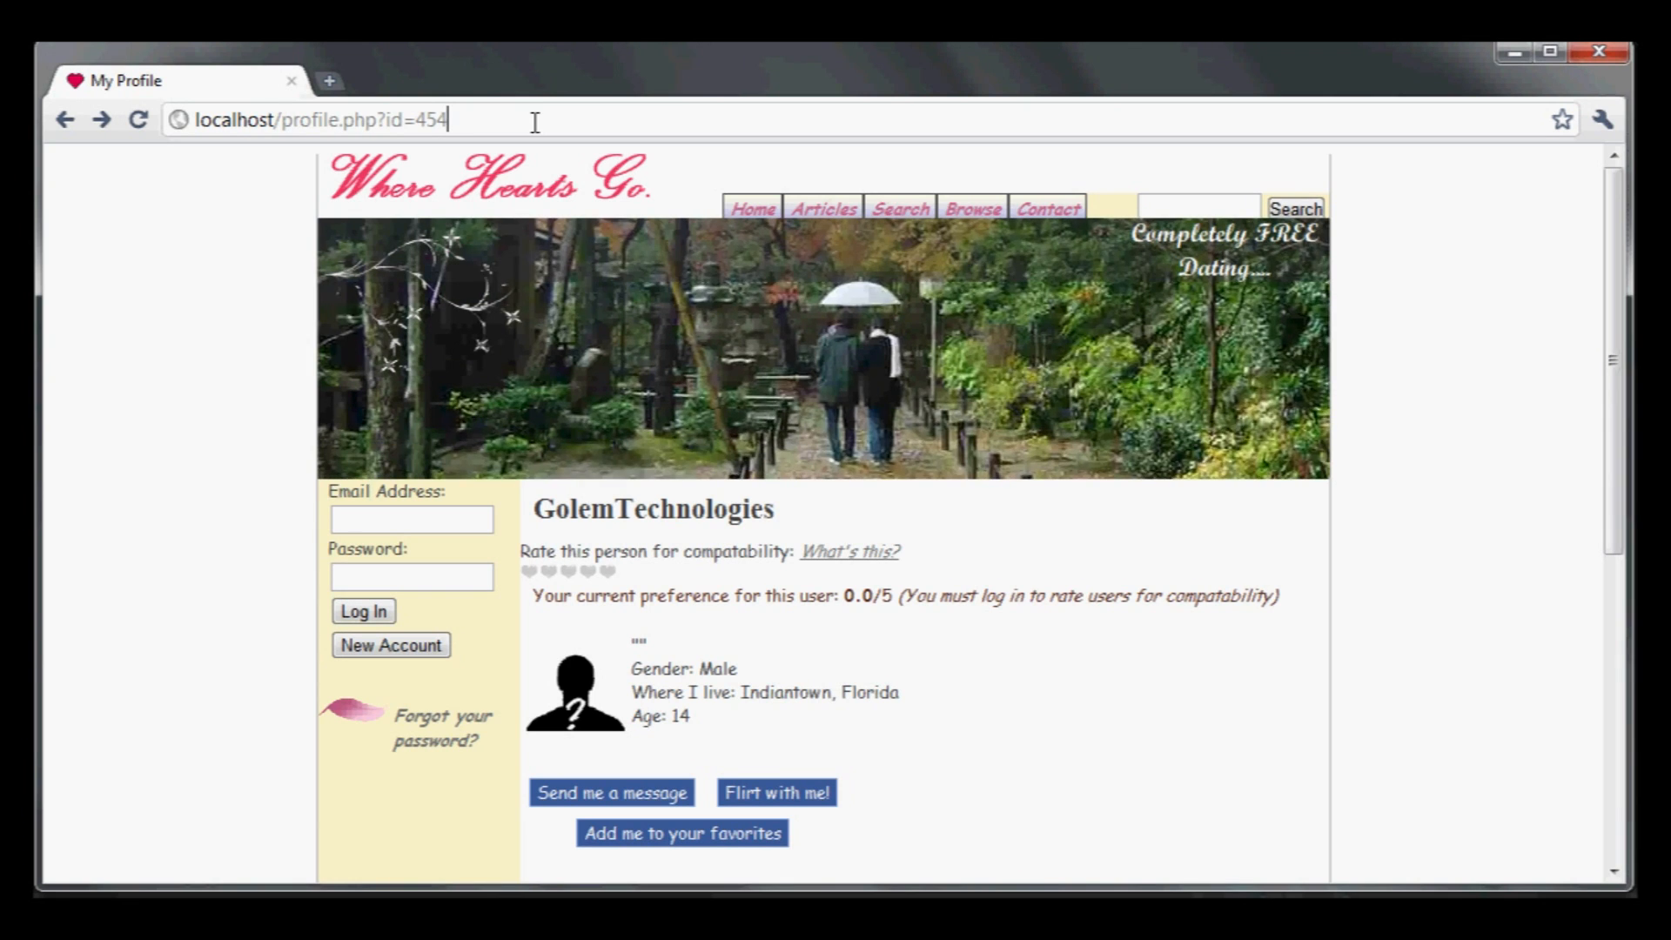
Reload the profile with -3, then -1, appended to id=454; GolemTechnologies still appears.
text(-3)
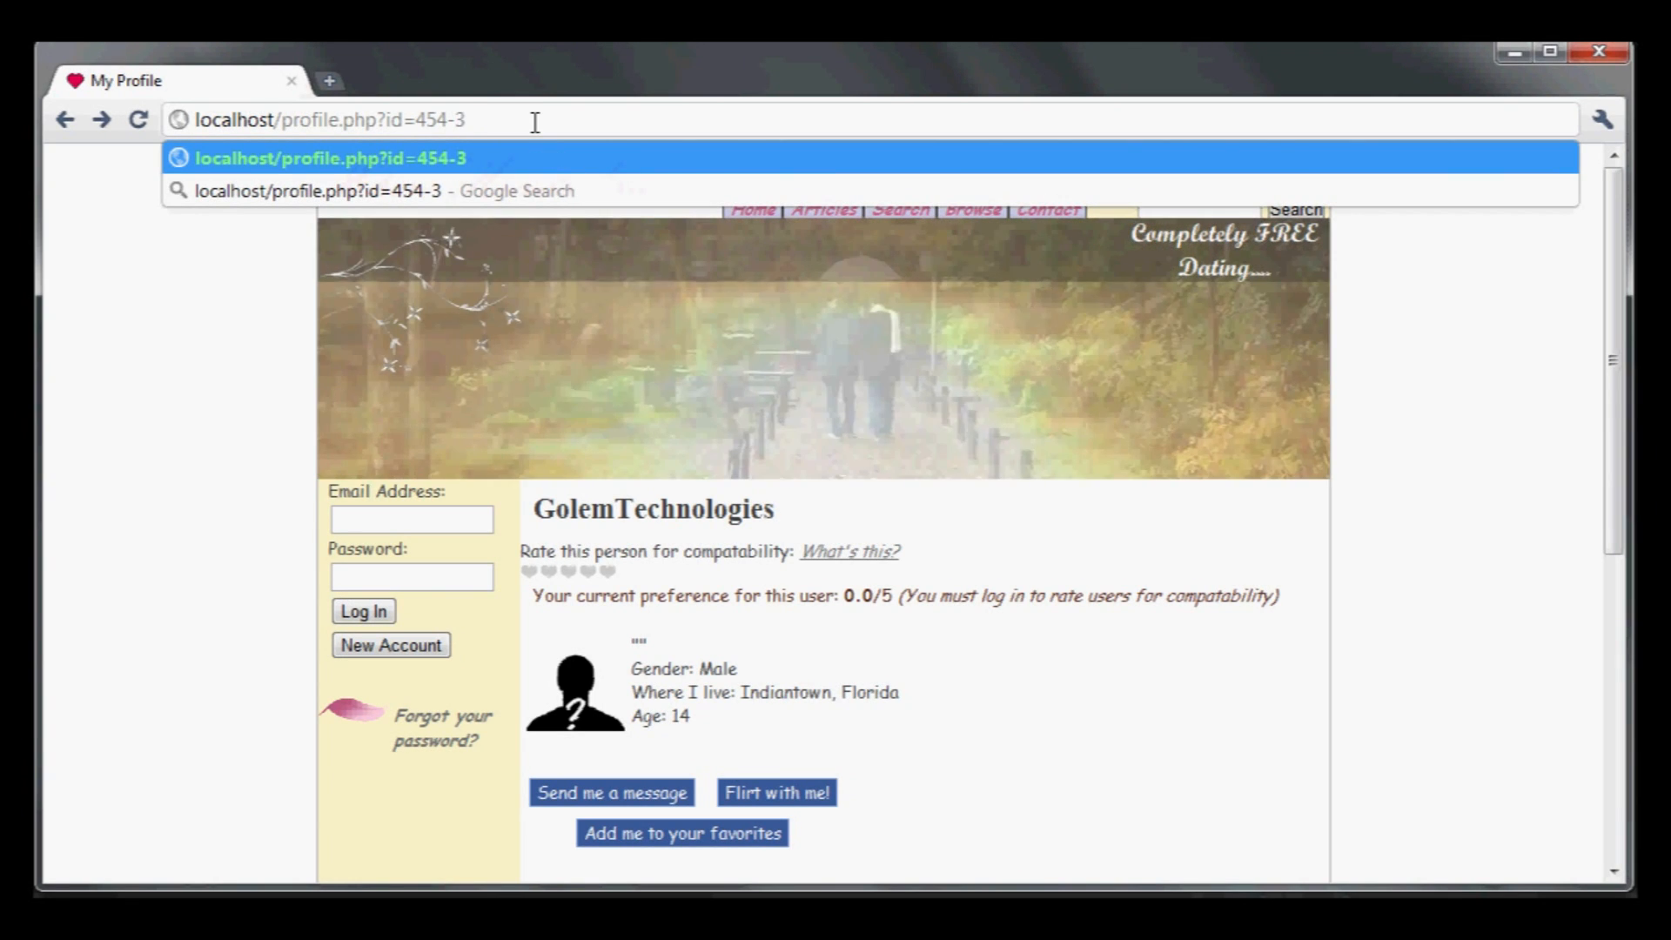
key(Backspace)
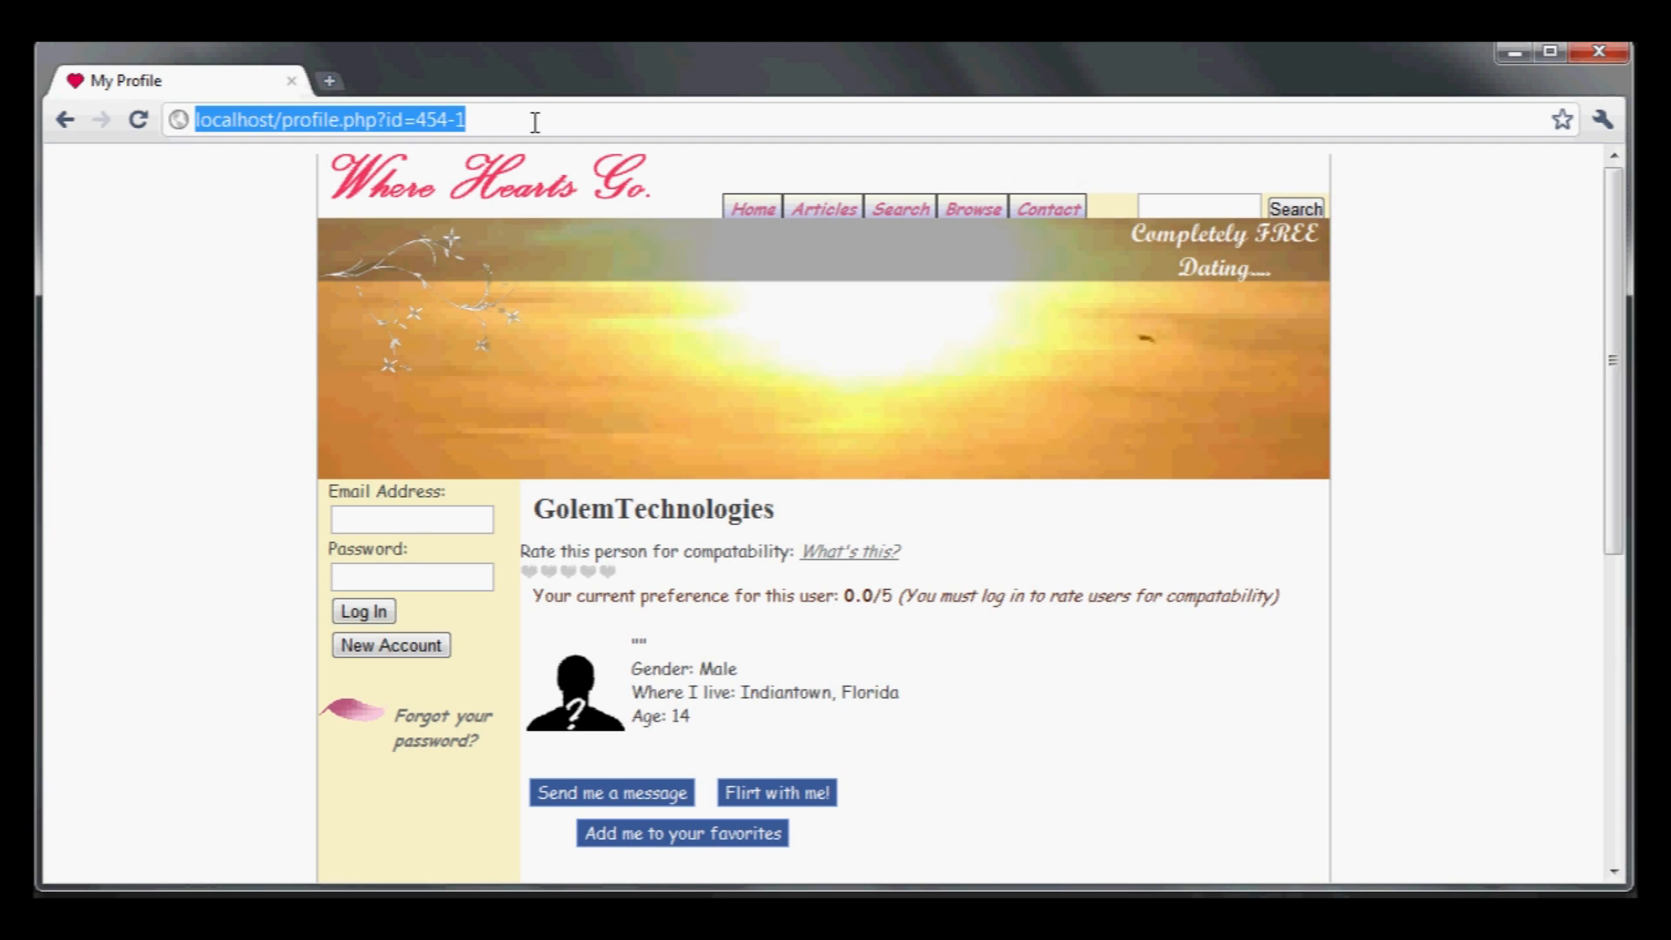
Load profile.php?id=454' and select the resulting MySQL syntax error text.
key(Backspace)
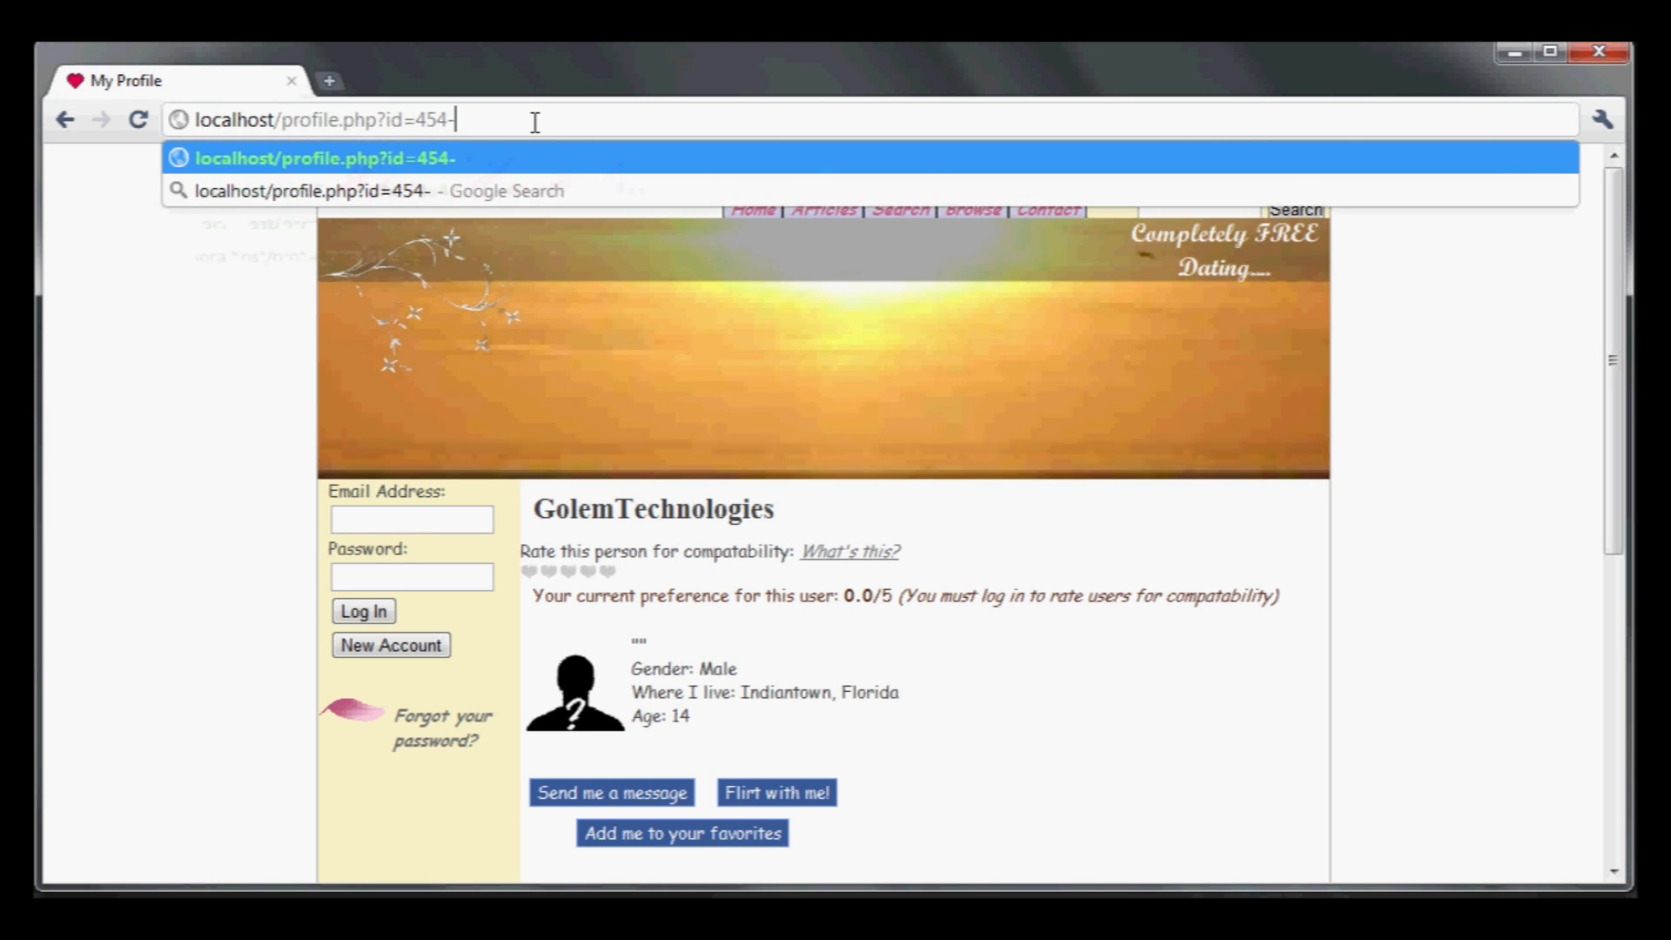
text(')
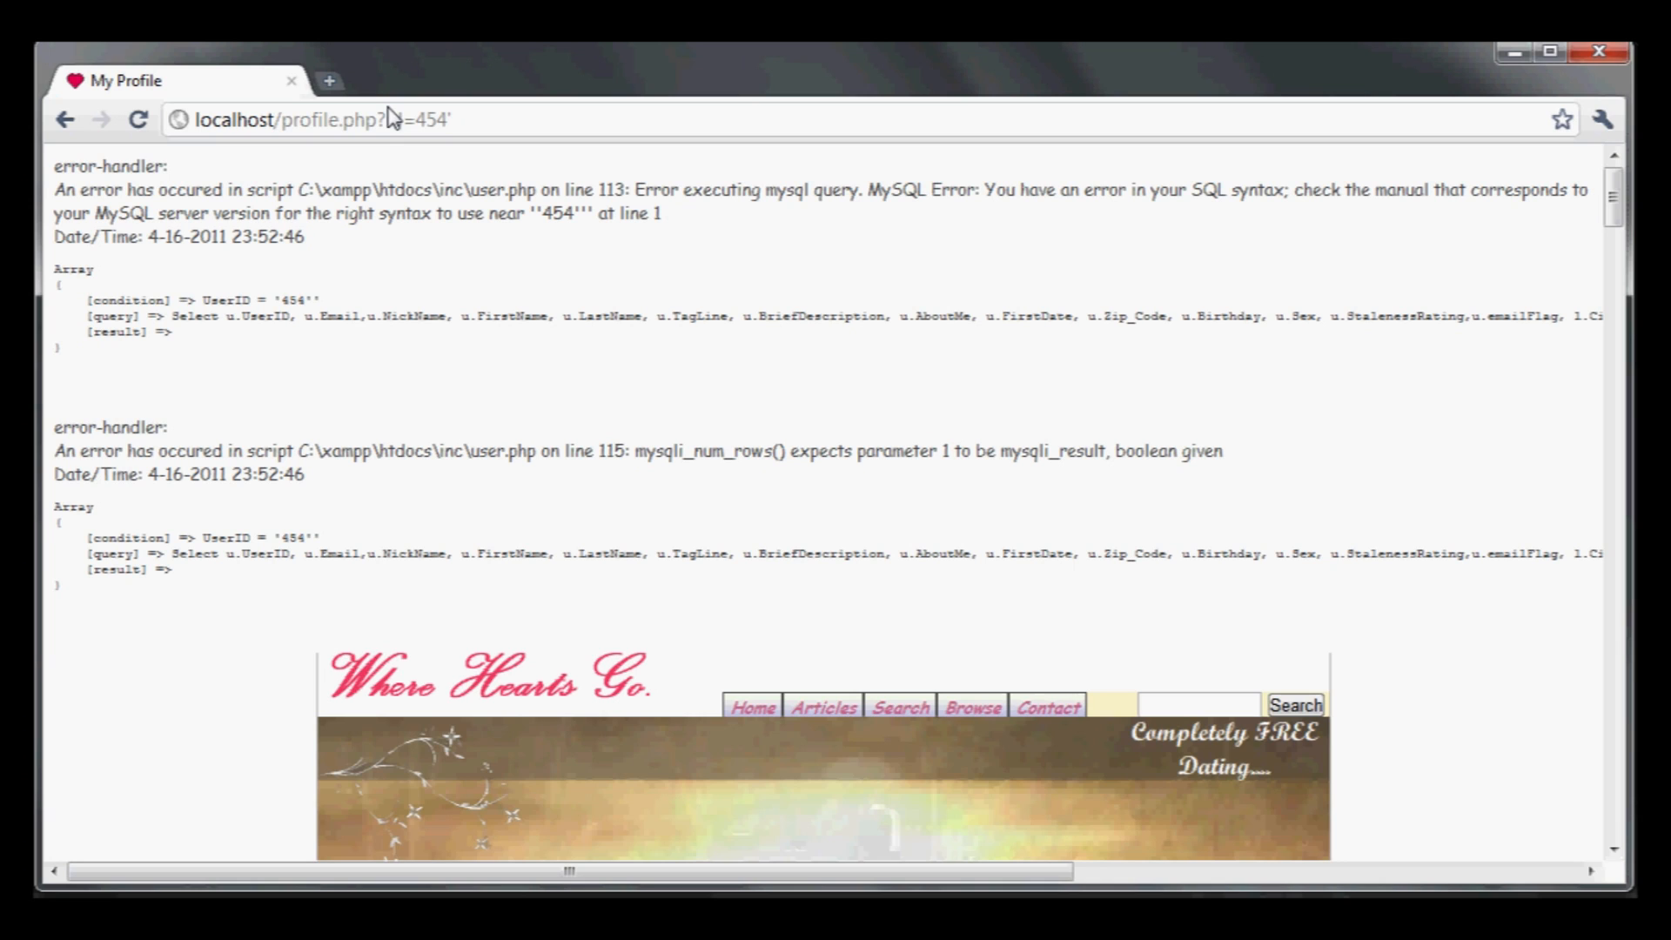
drag(172, 315, 437, 315)
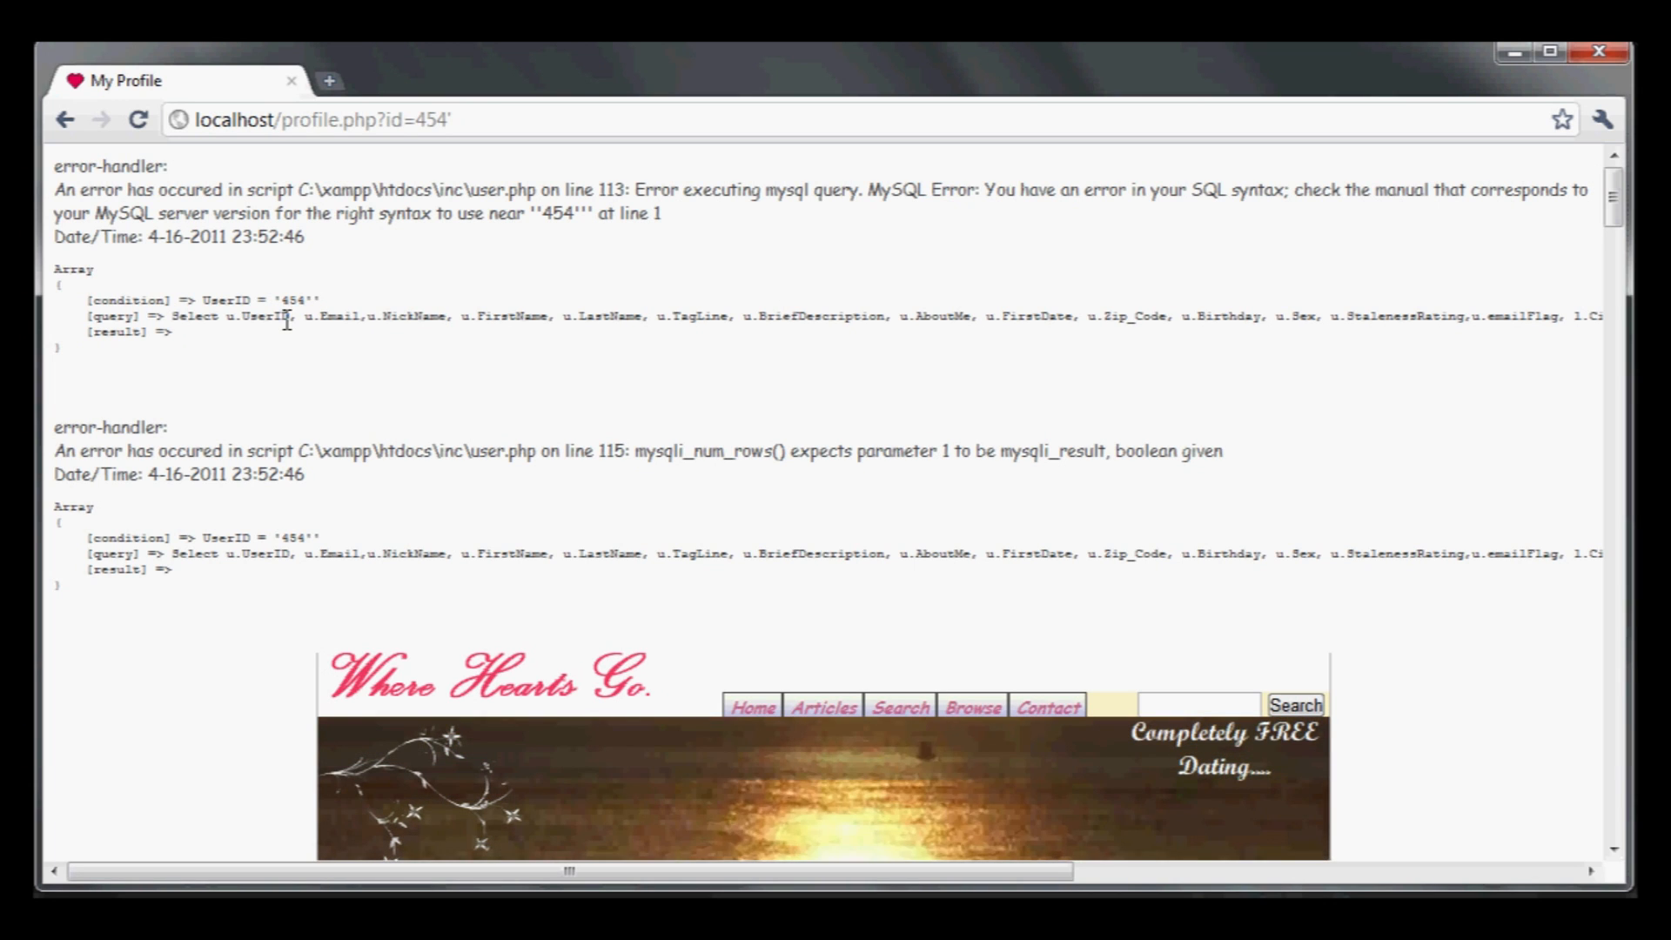
mouse_move(298, 518)
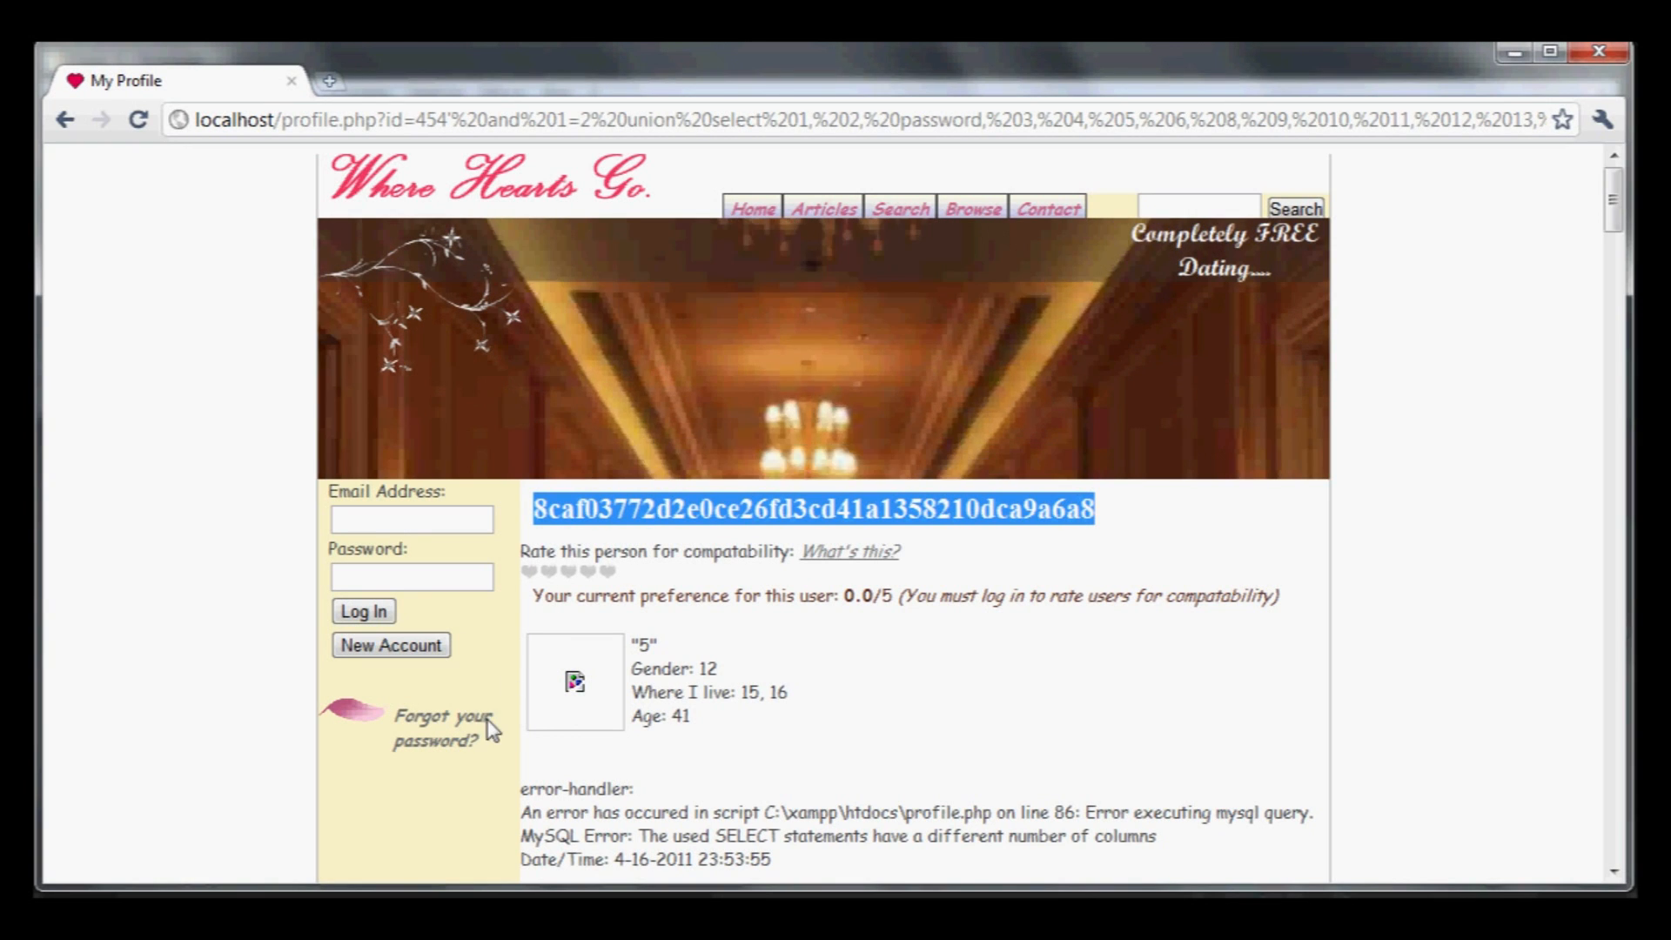
mouse_move(439, 727)
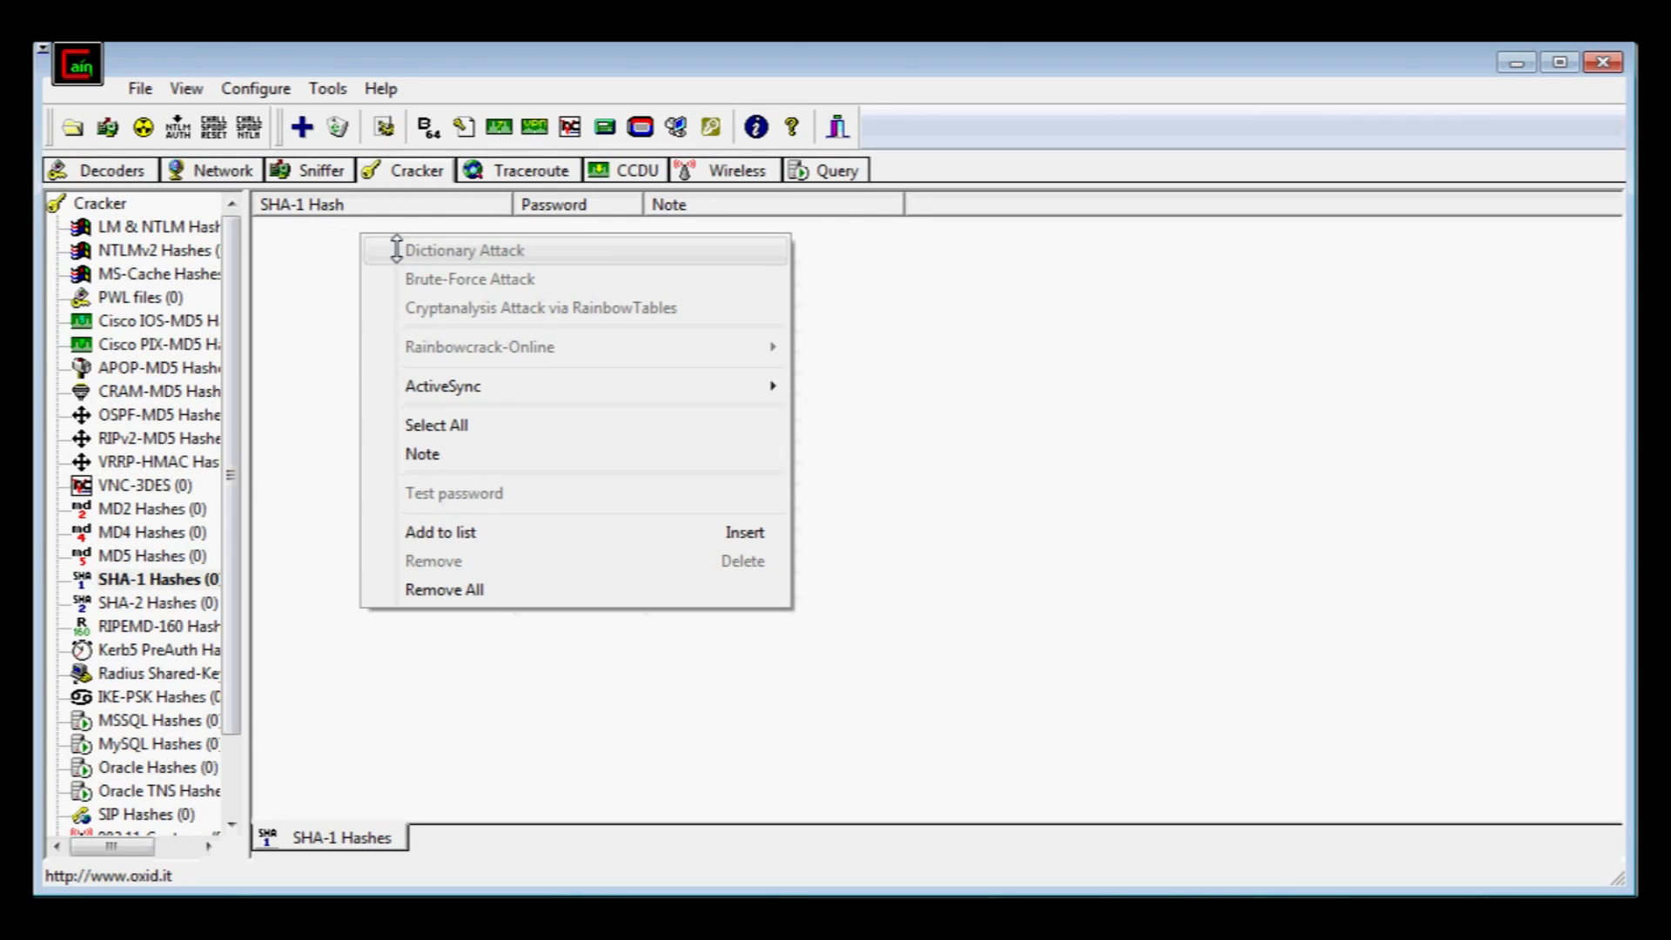
Add 8caf03772d2e0ce26fd3cd41a1358210dca9a6a8 to the SHA-1 hashes list and bring up its actions.
click(440, 532)
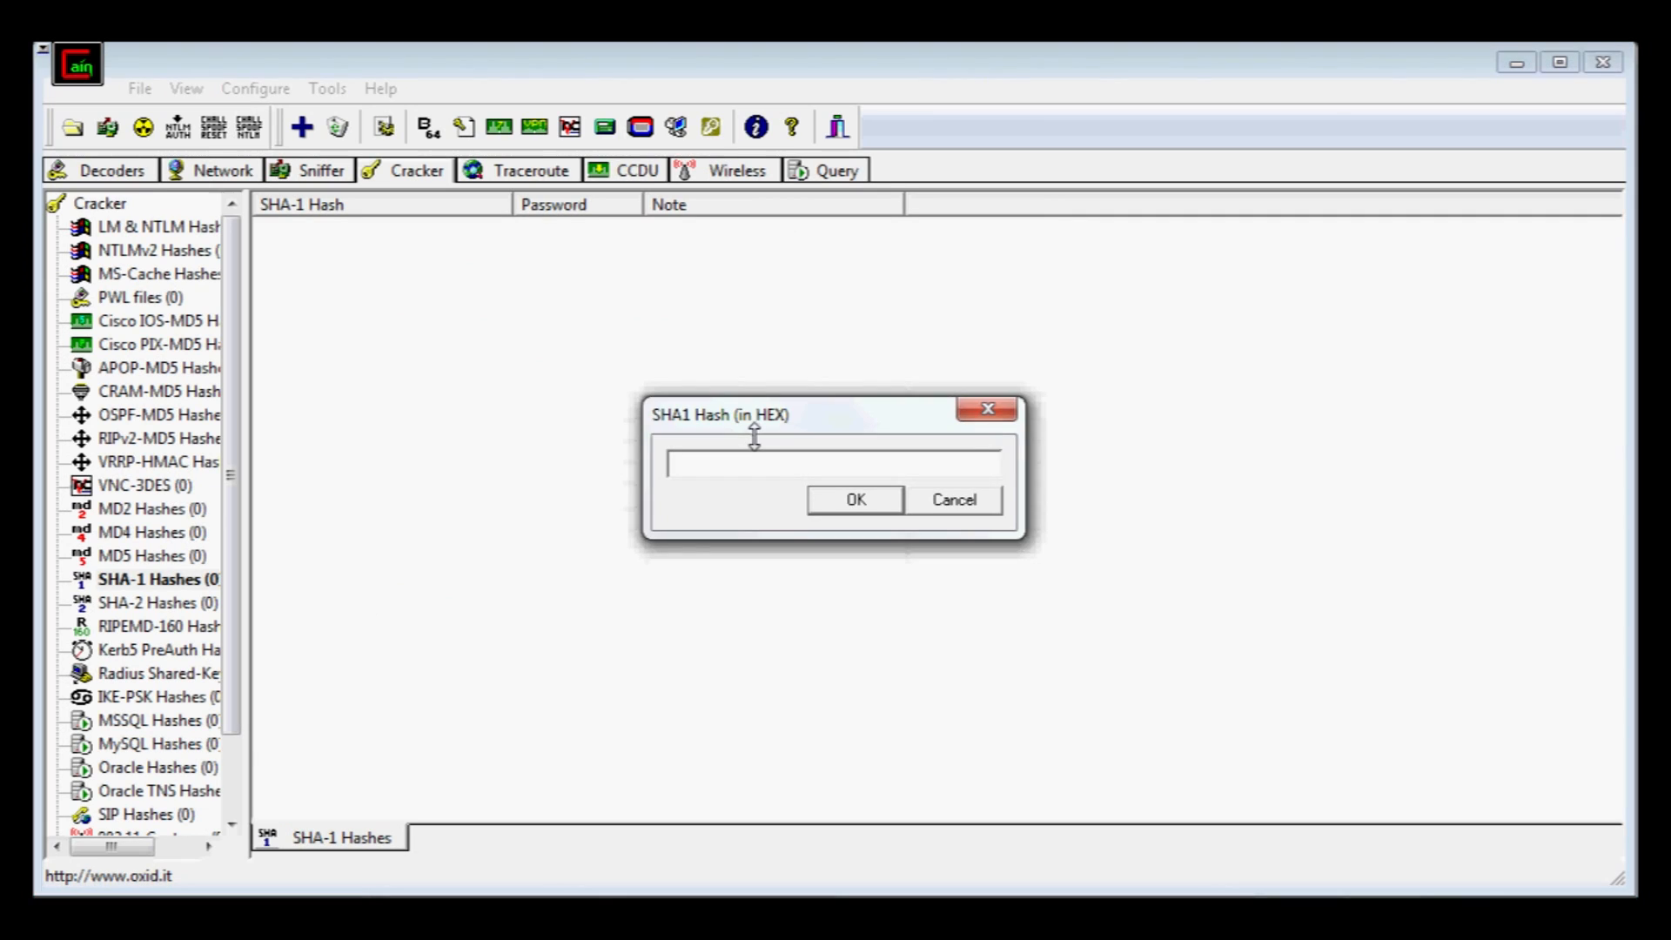
text(8caf03772d2e0ce26fd3cd41a1358210dca9a6a8)
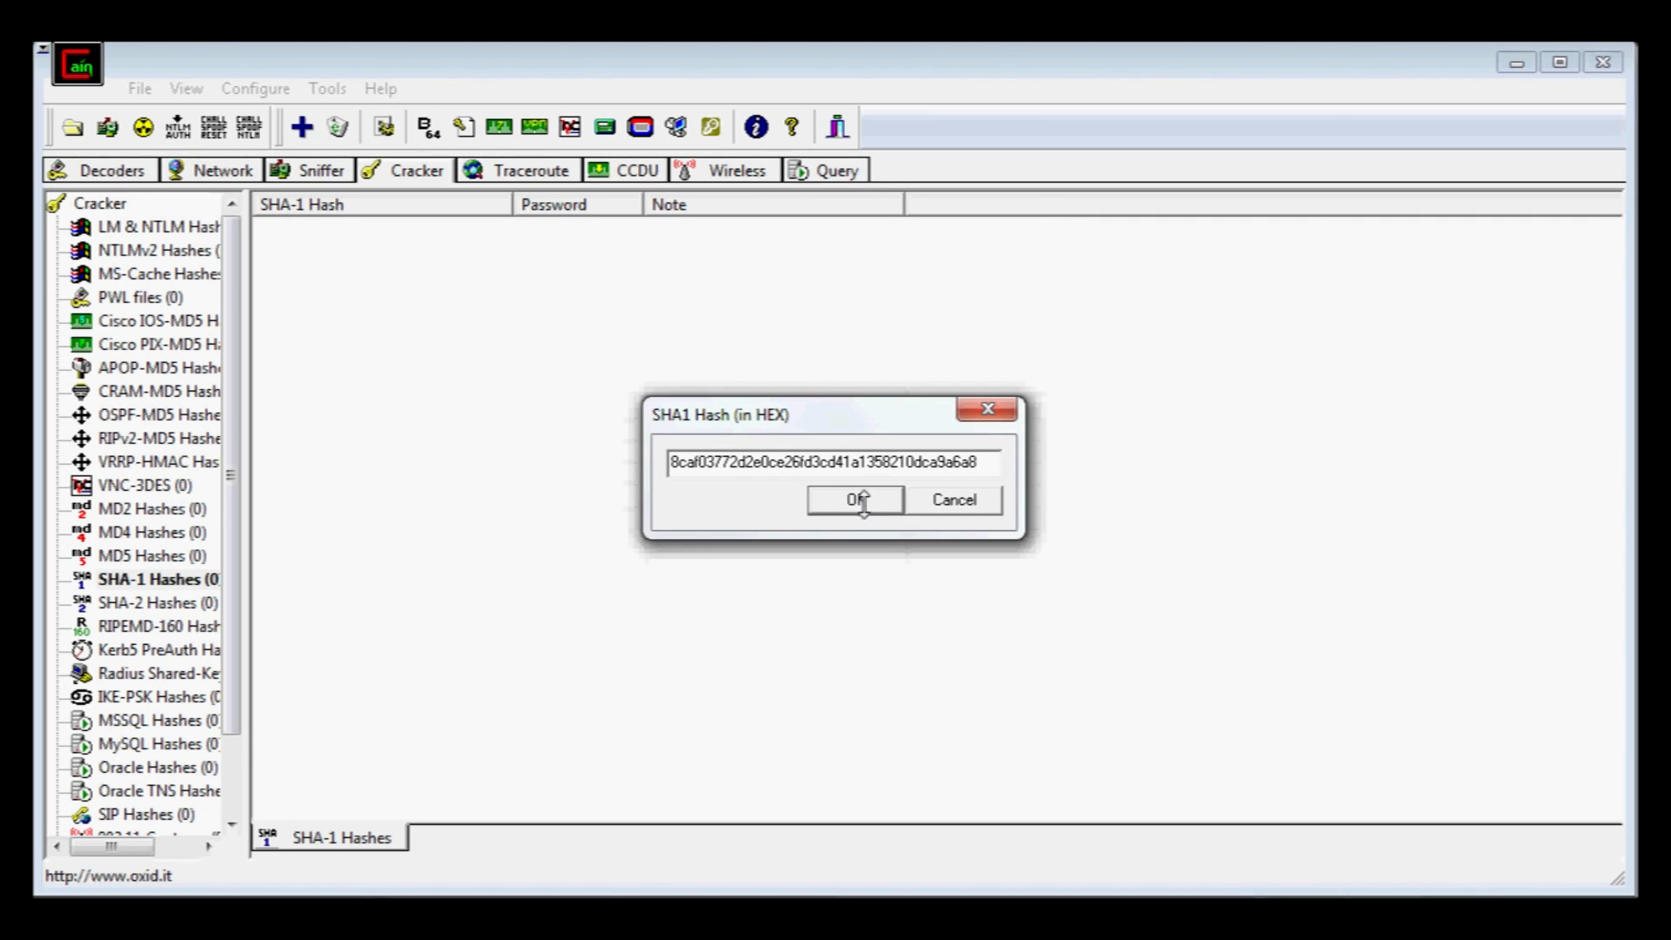
click(853, 499)
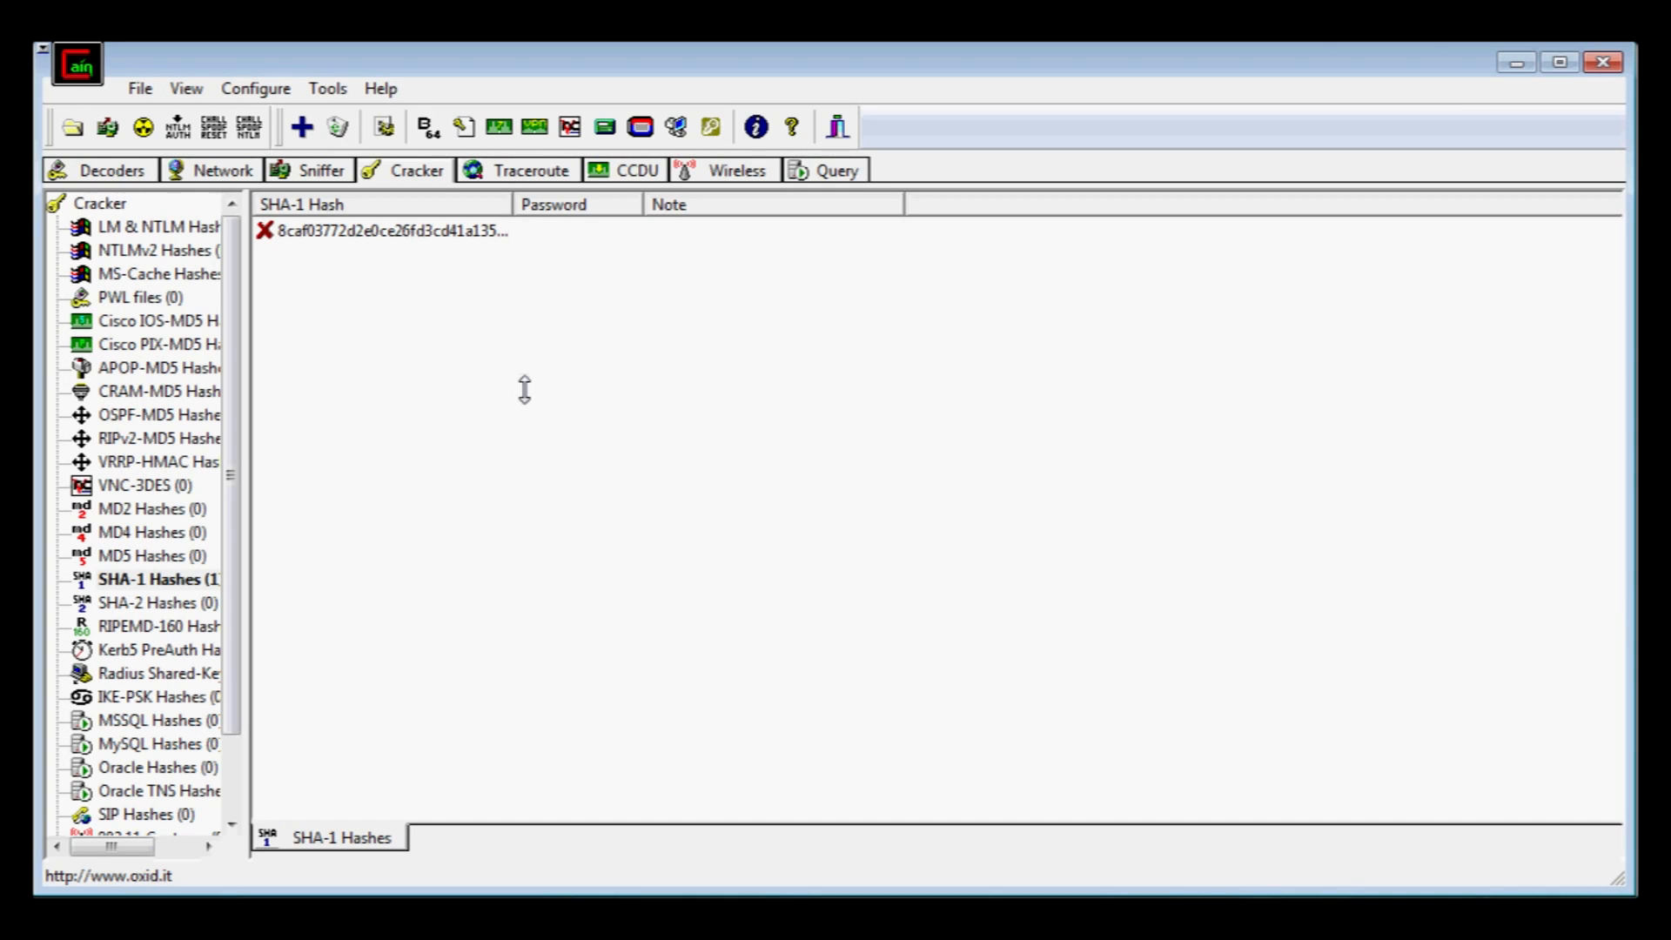
mouse_move(307, 237)
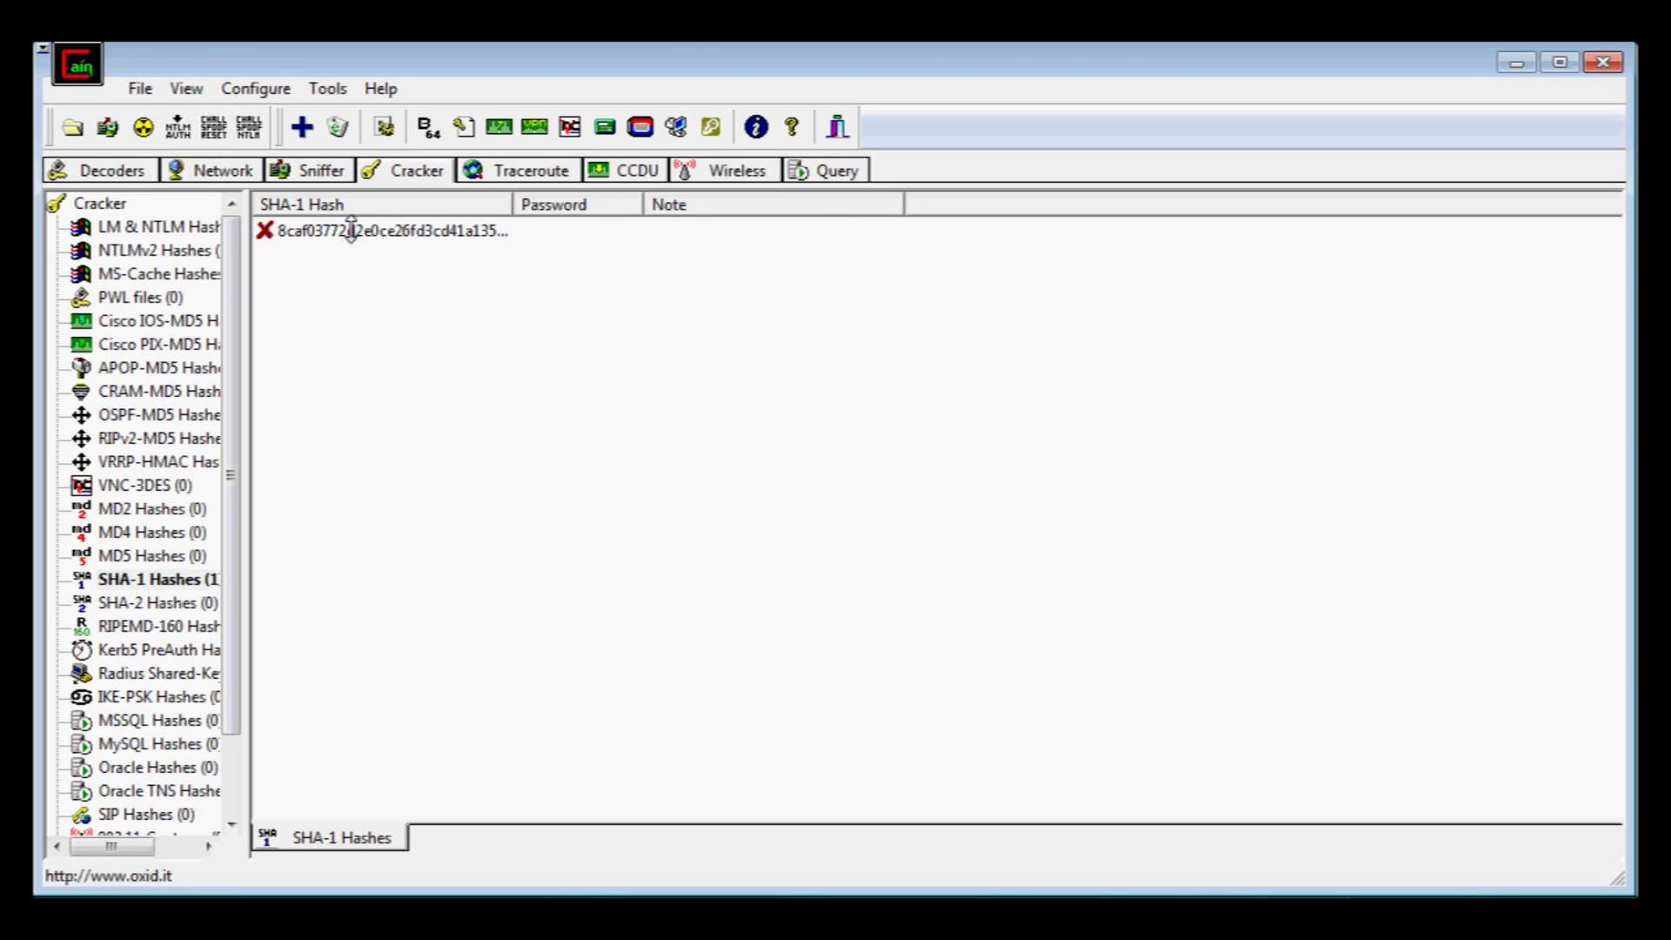
right_click(383, 230)
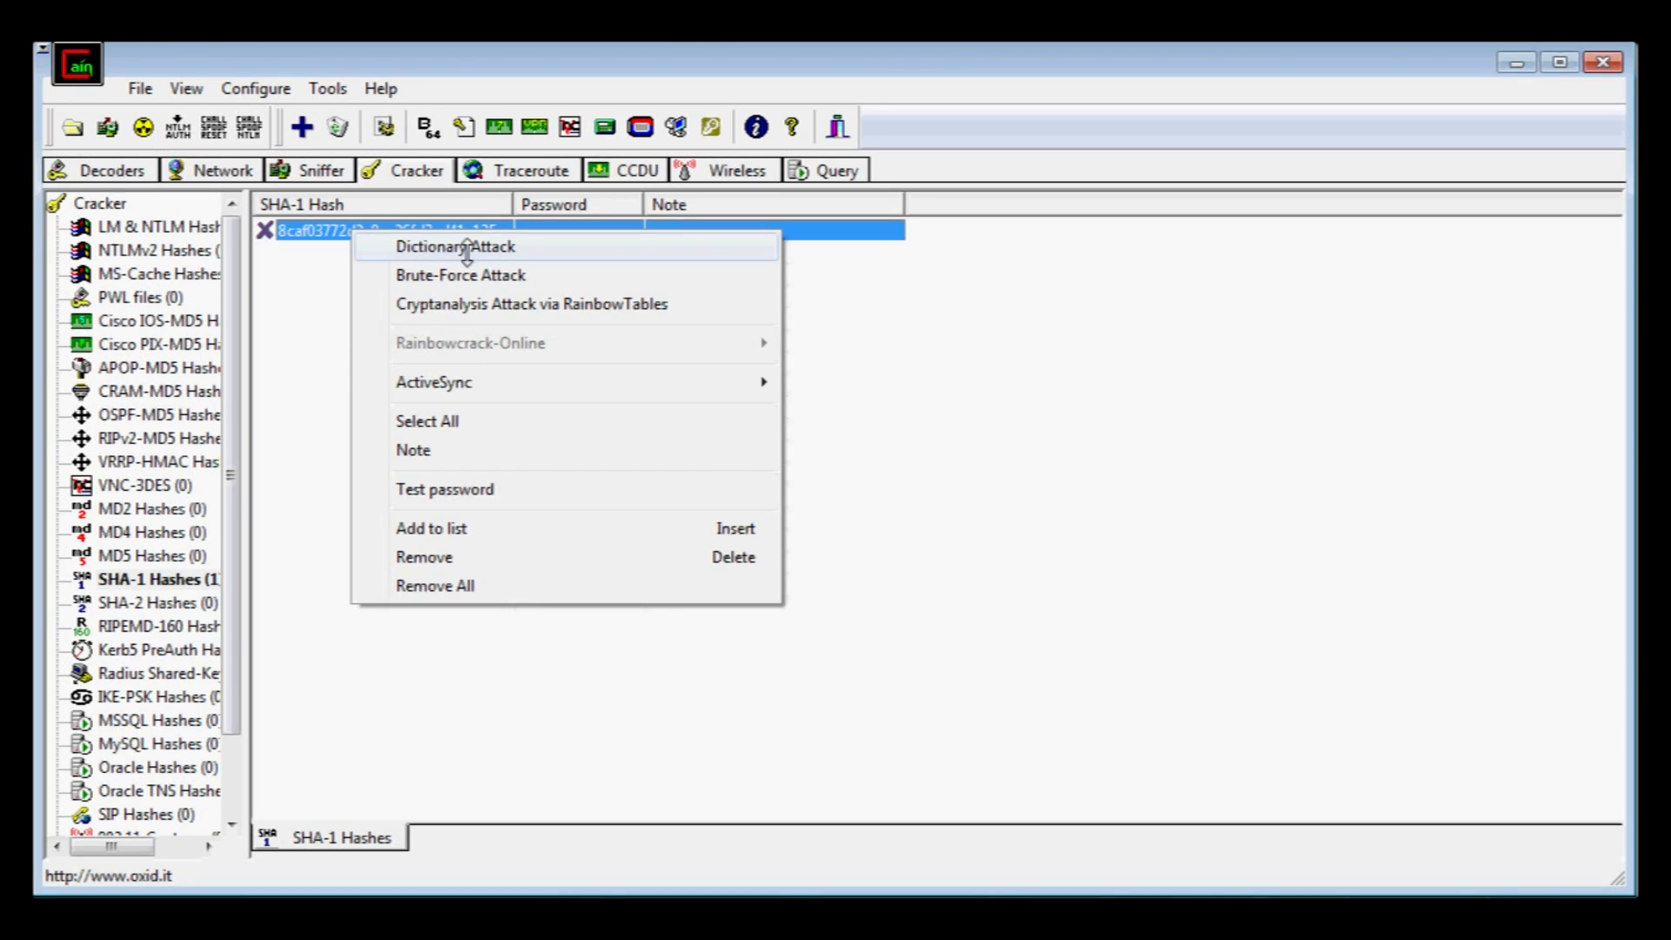
Run the Dictionary Attack on the SHA-1 hash, cracking it to the plaintext golem.
click(454, 245)
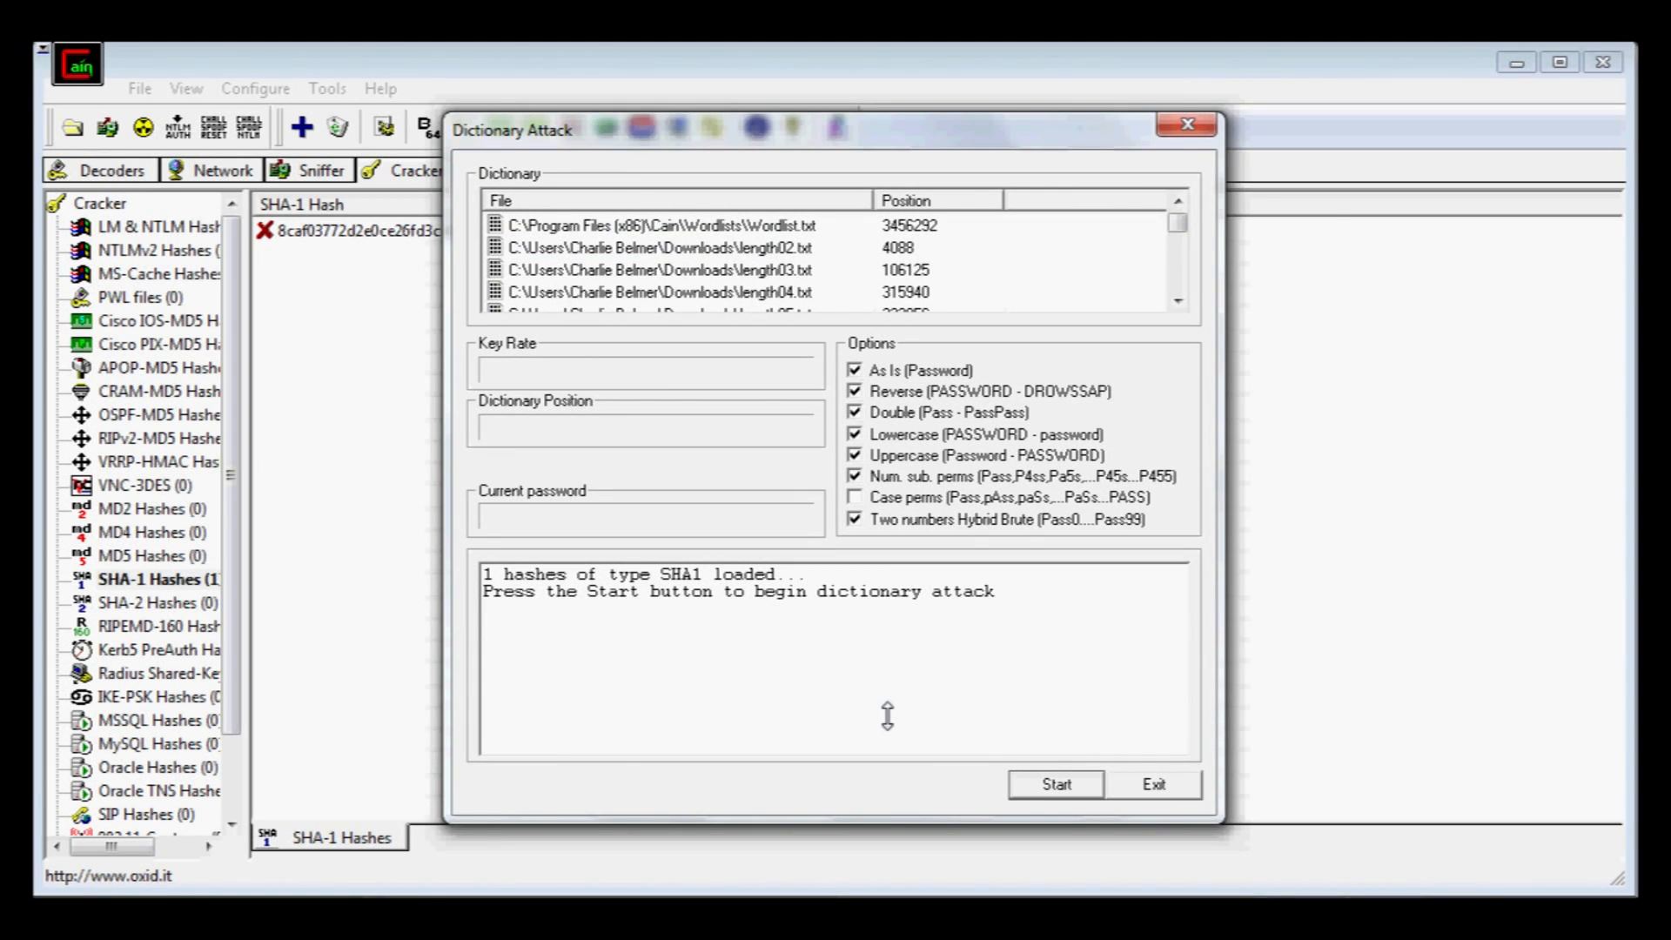
click(1055, 785)
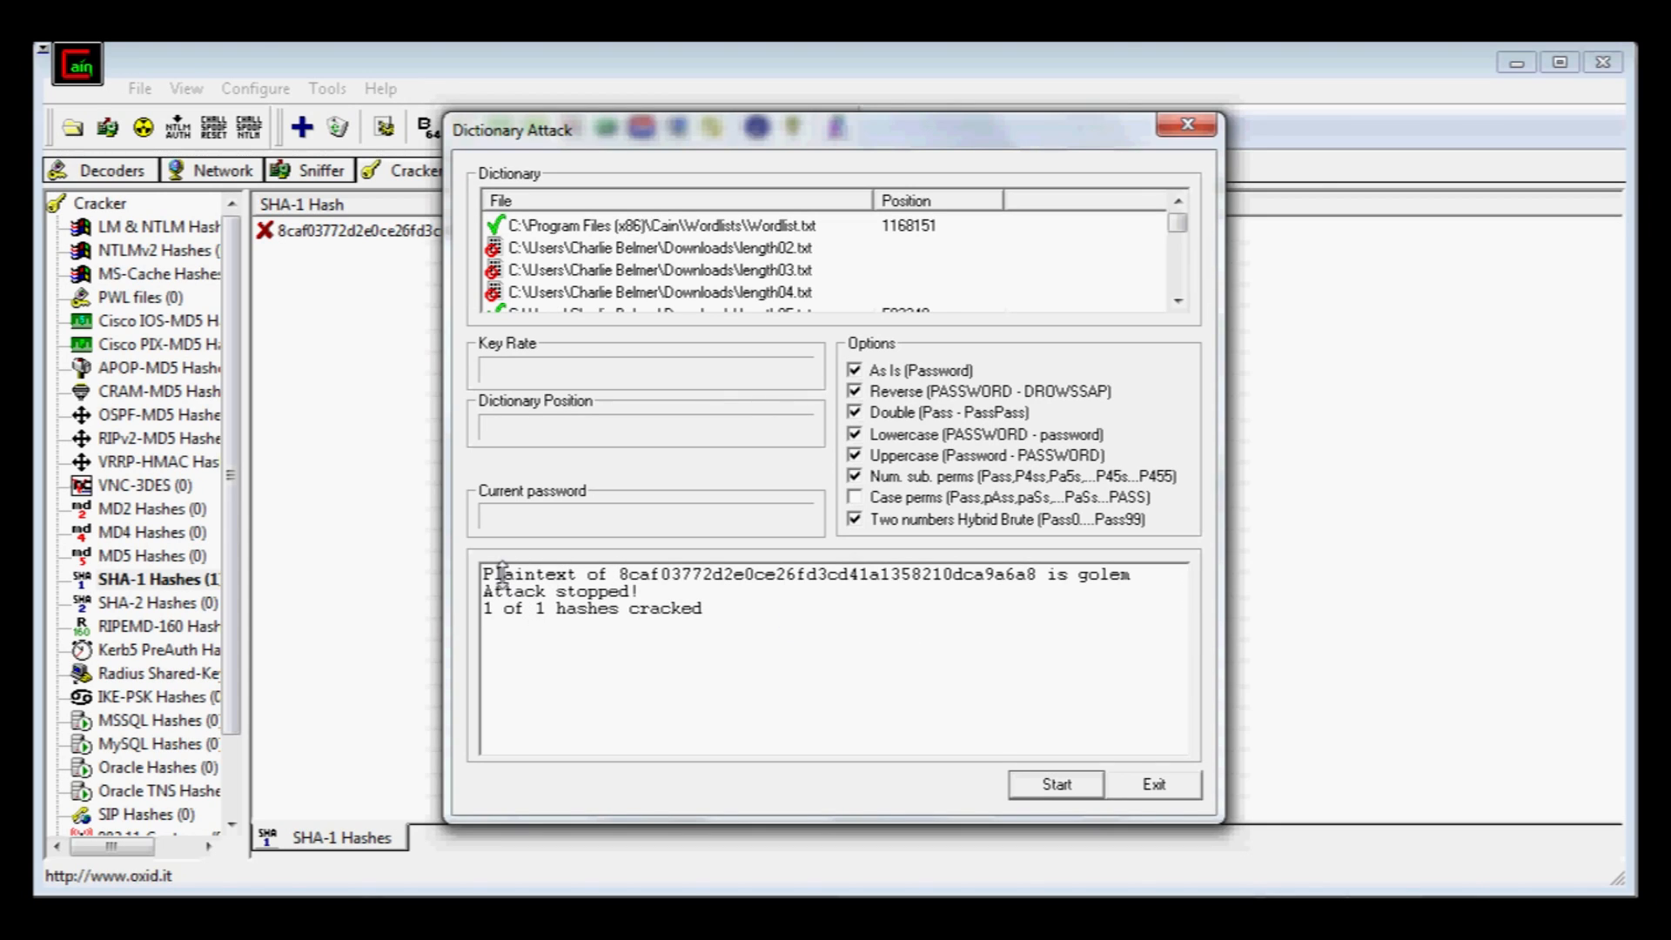
mouse_move(1132, 573)
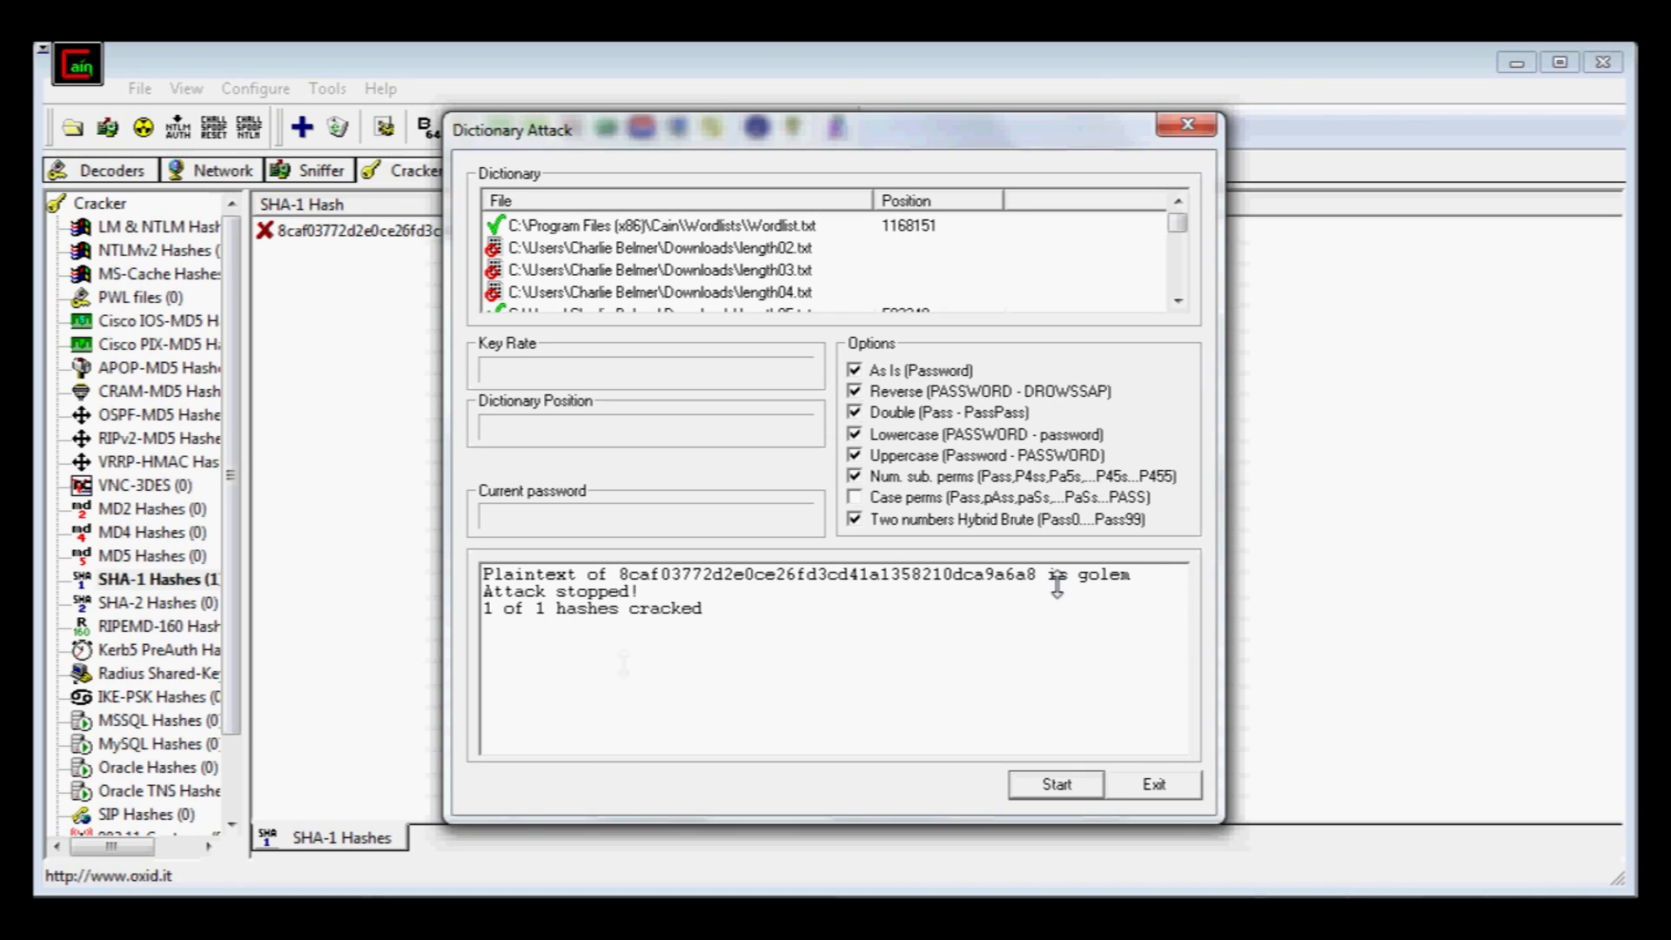
mouse_move(1095, 644)
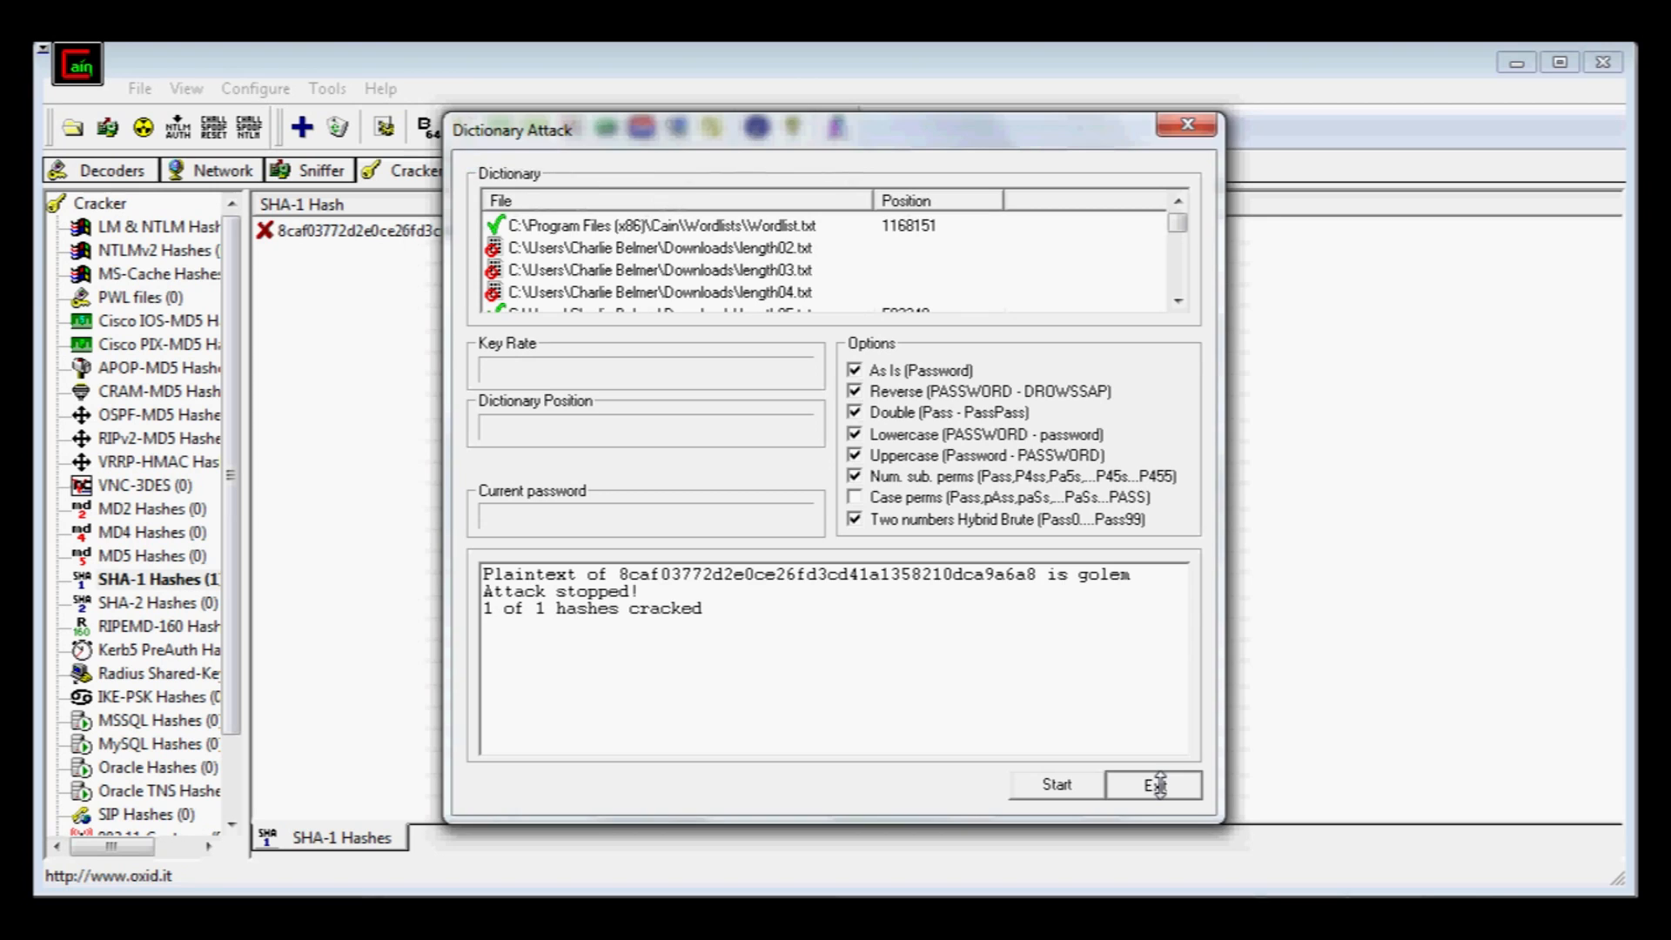
Close the finished attack so NetBeans shows profile.php passing $_GET['id'] to load_user_id.
click(1152, 785)
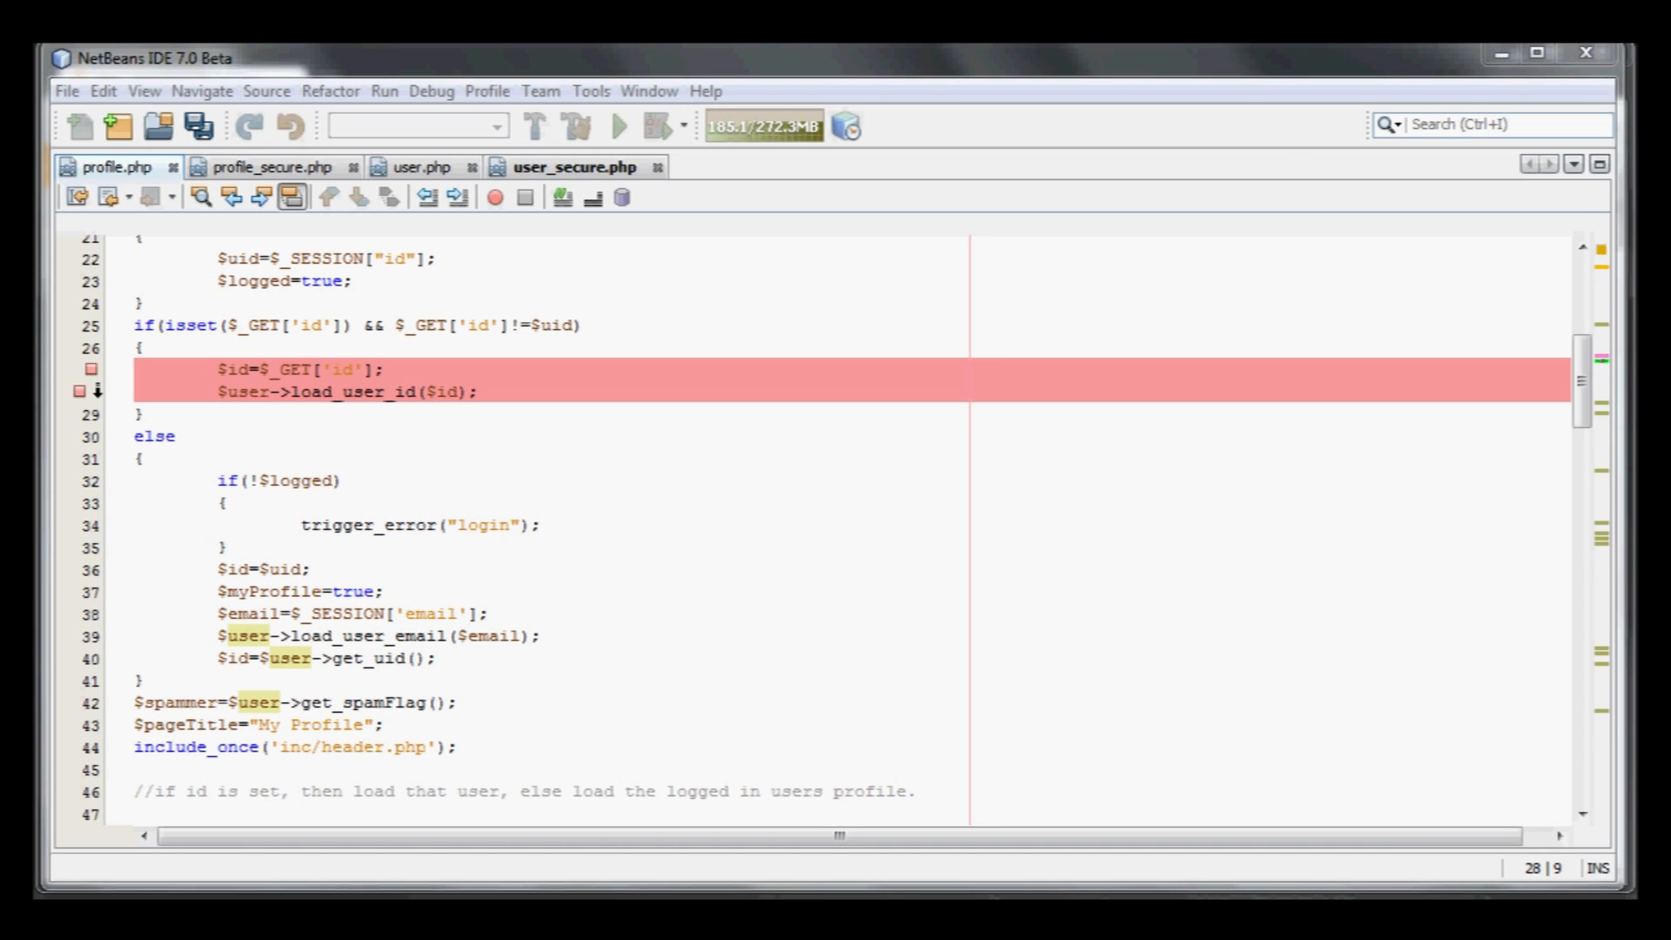
mouse_move(277, 376)
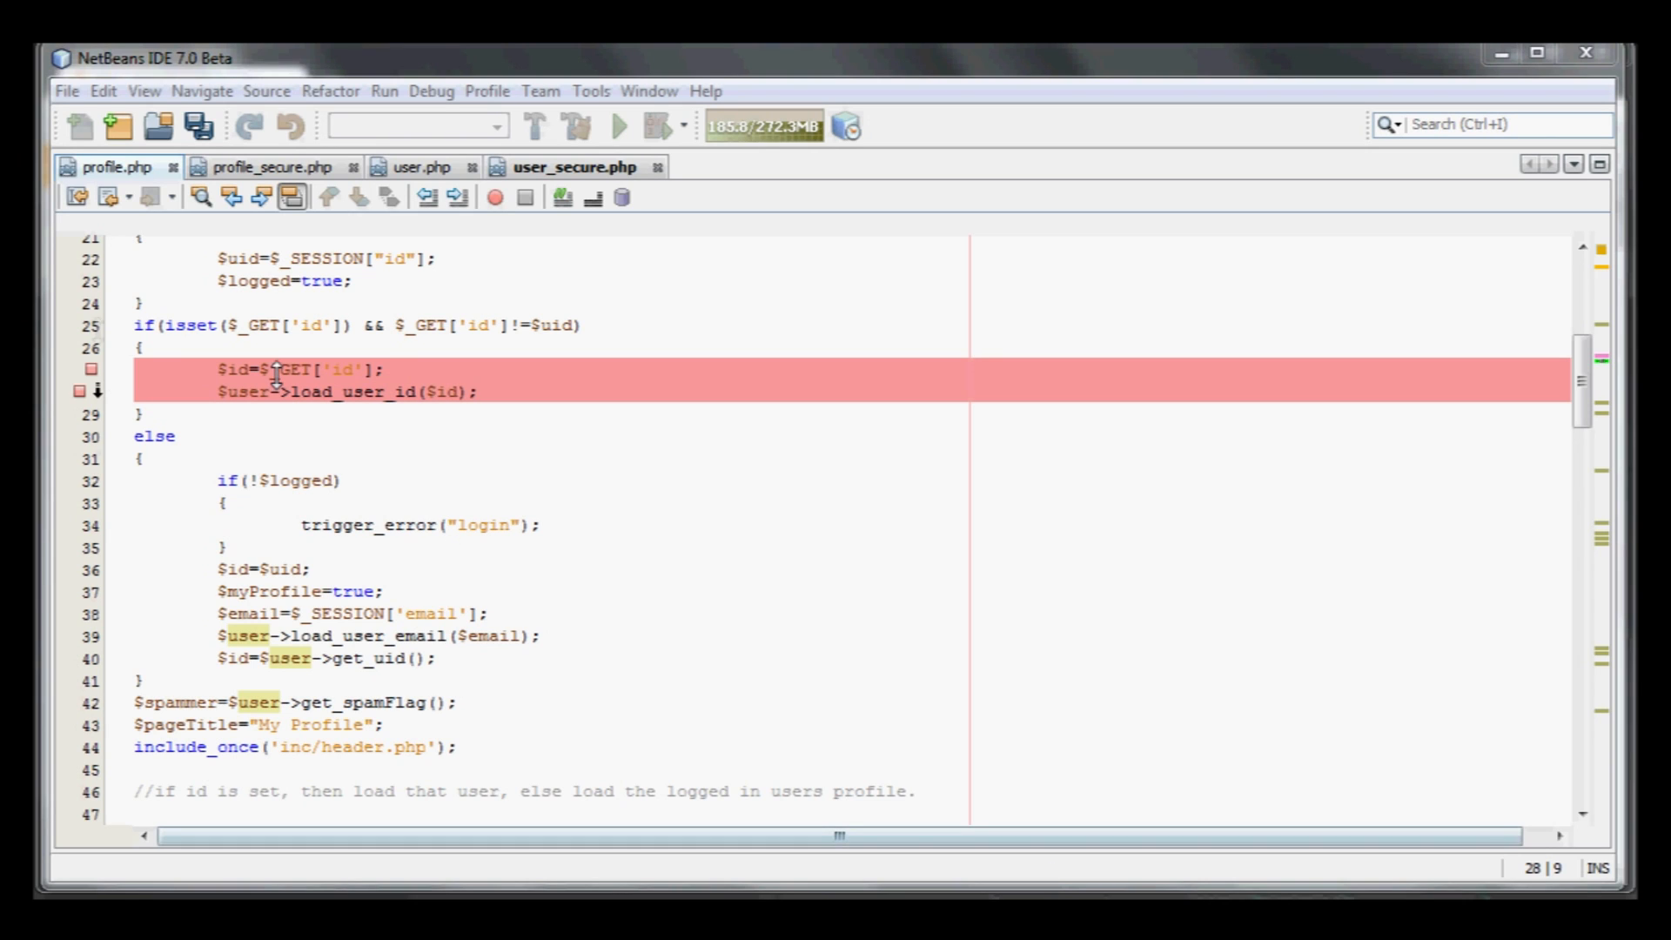
mouse_move(256, 315)
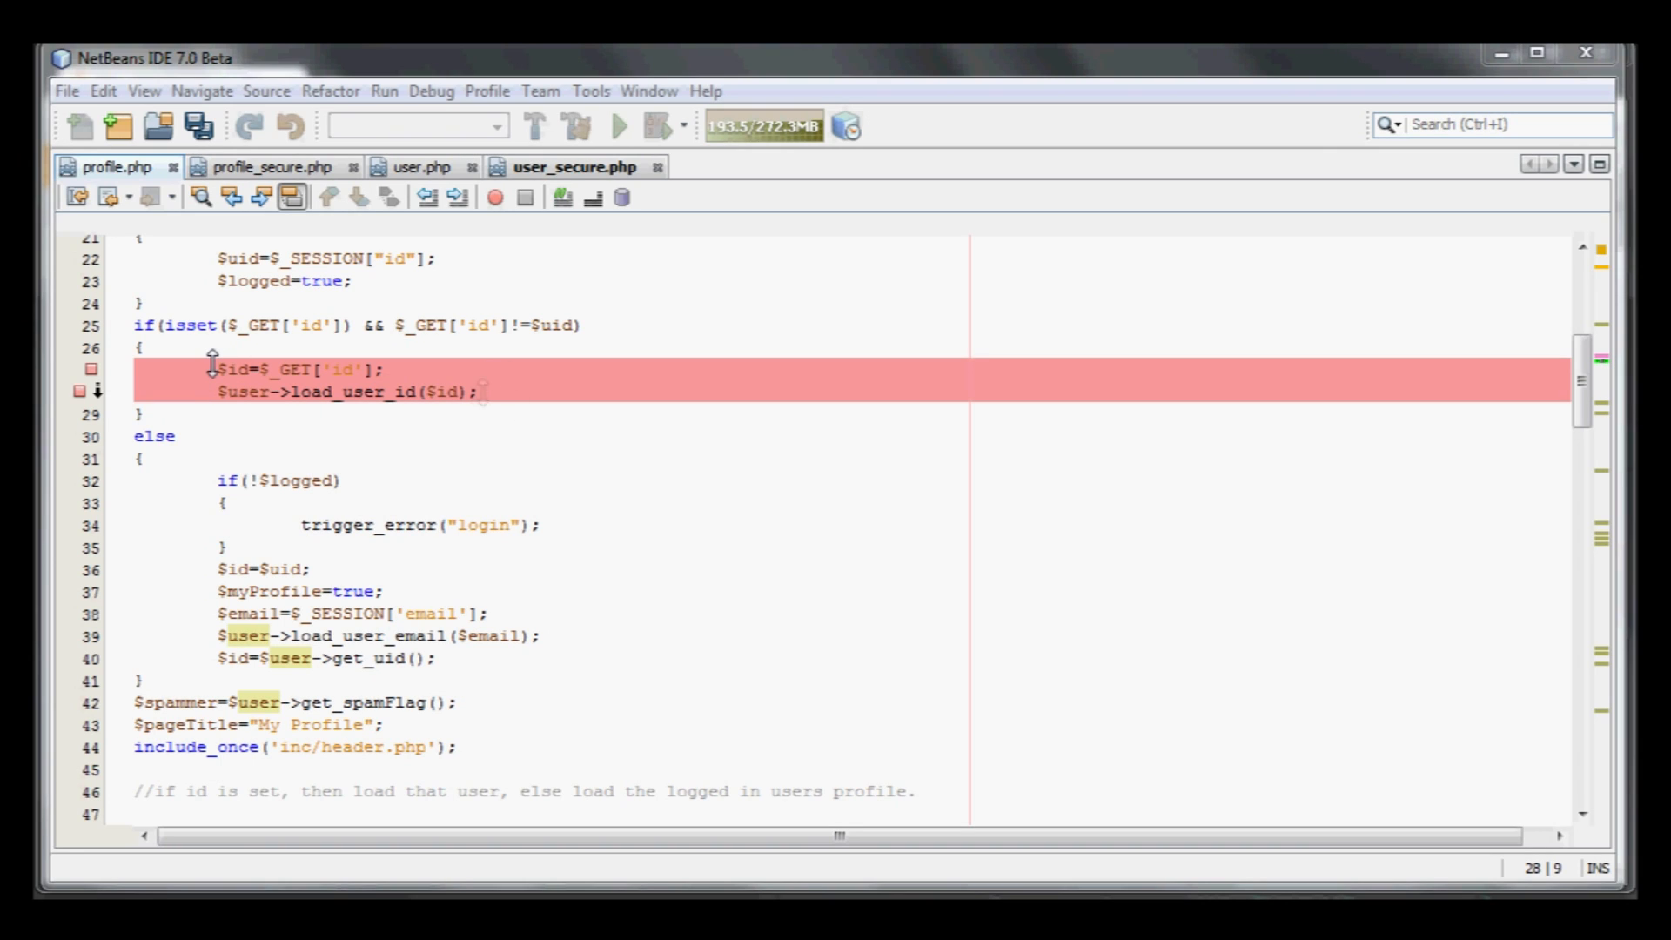
mouse_move(325, 414)
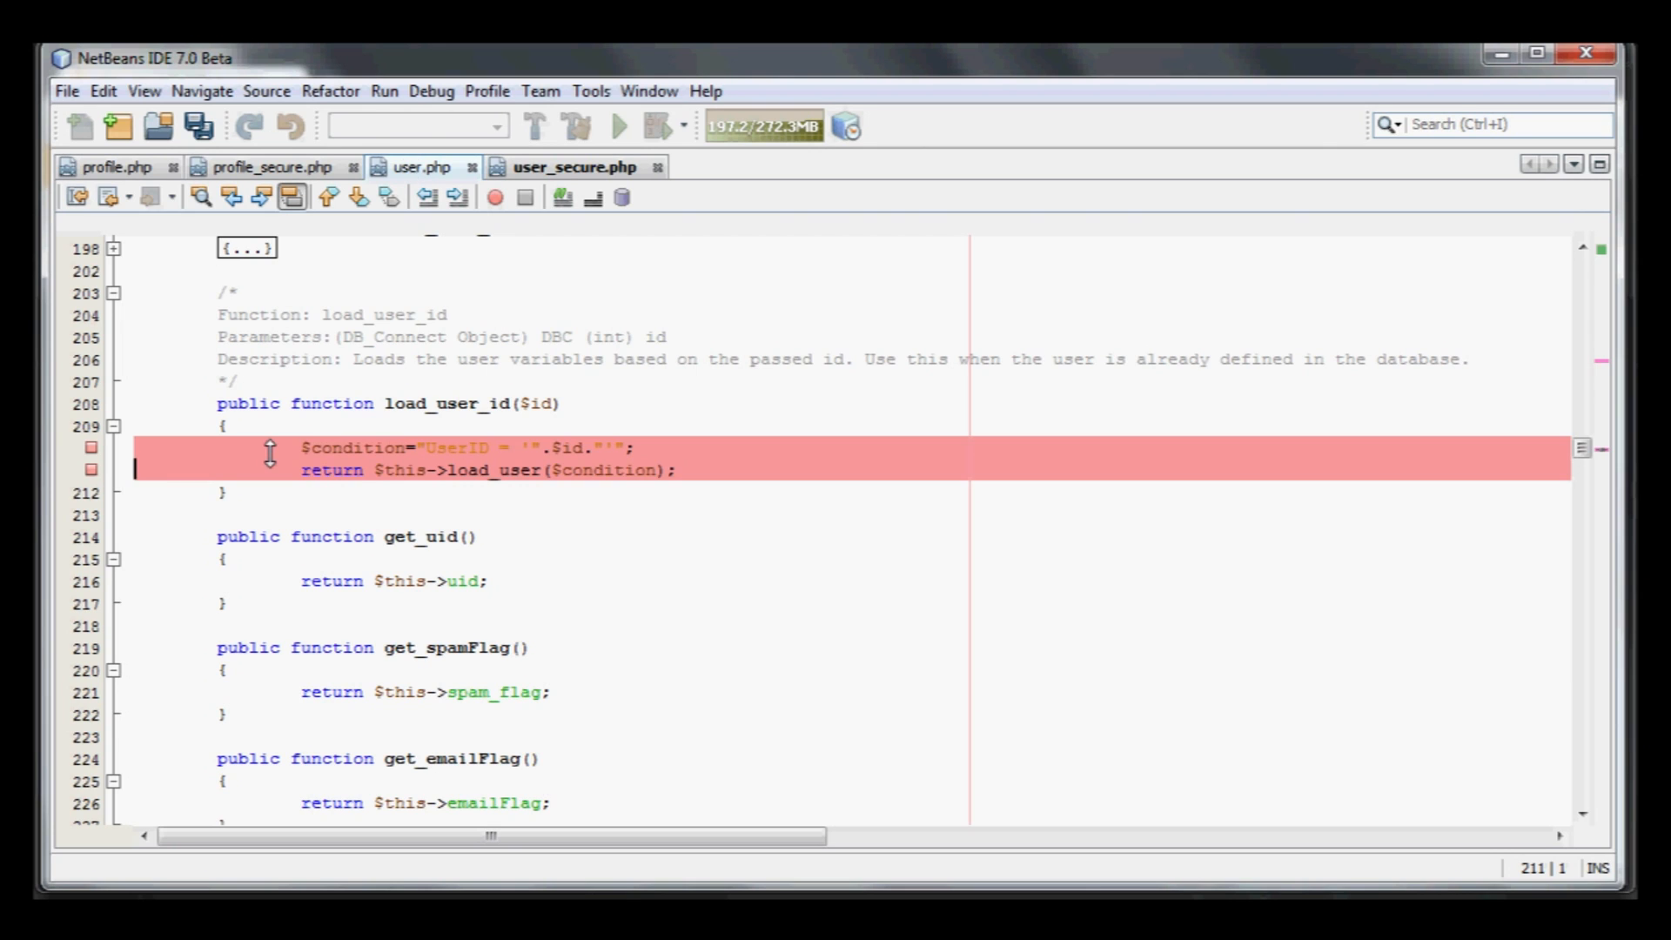
Scroll user.php to load_user_id and load_user, where the id is concatenated into the query.
scroll(down, 3)
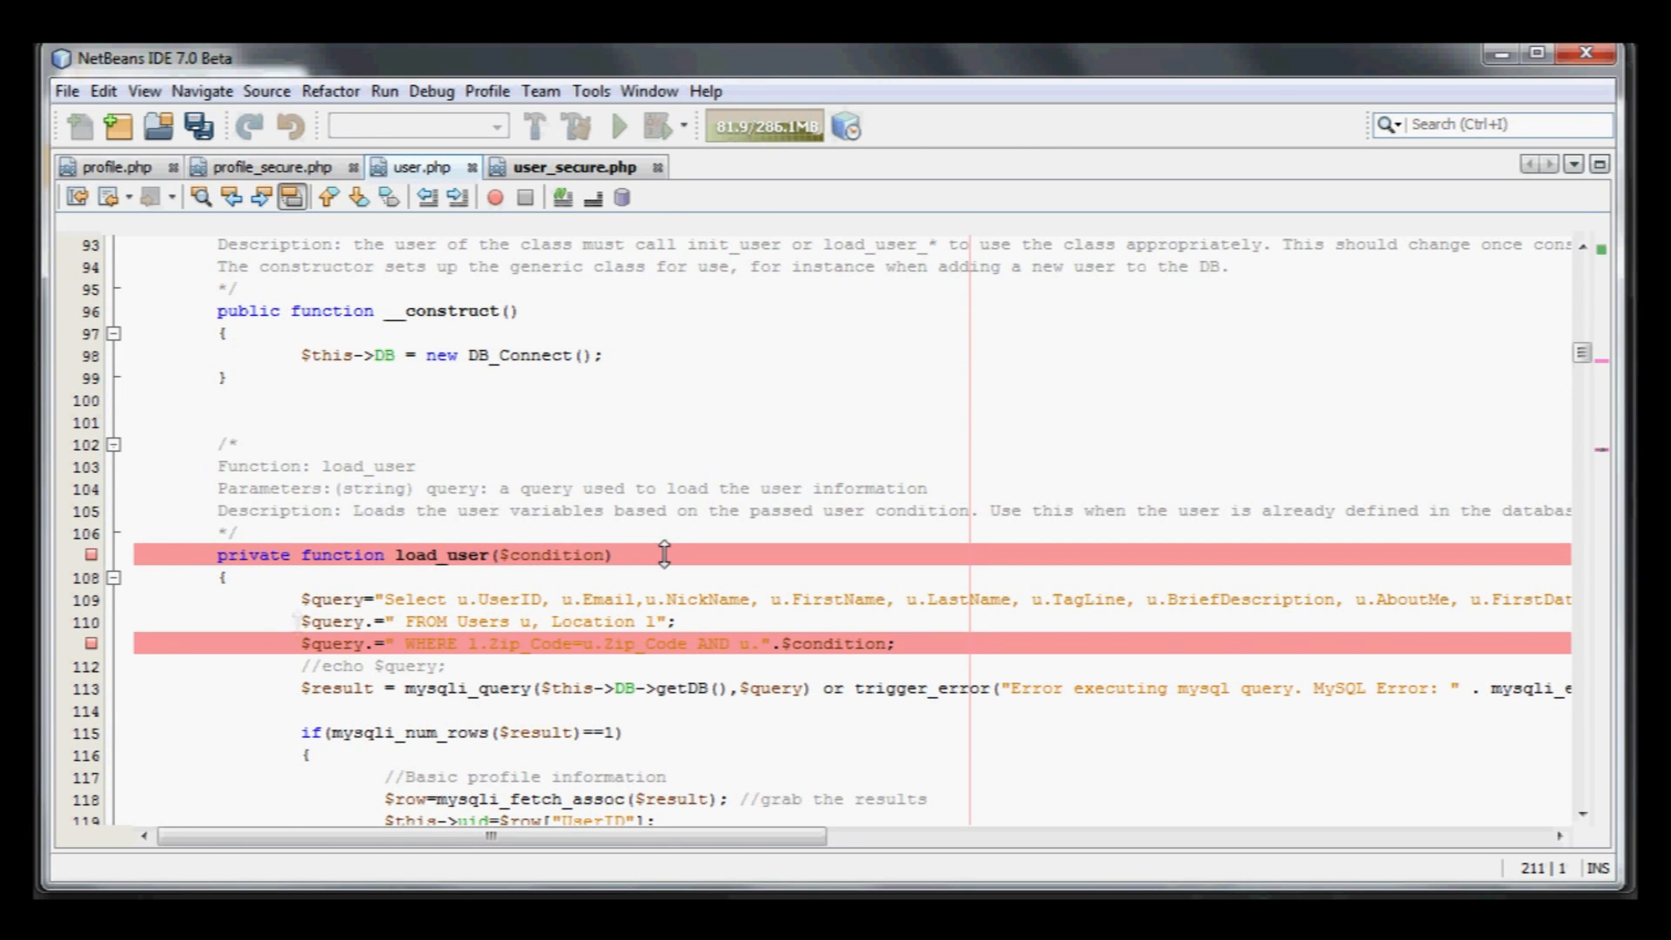
mouse_move(903, 649)
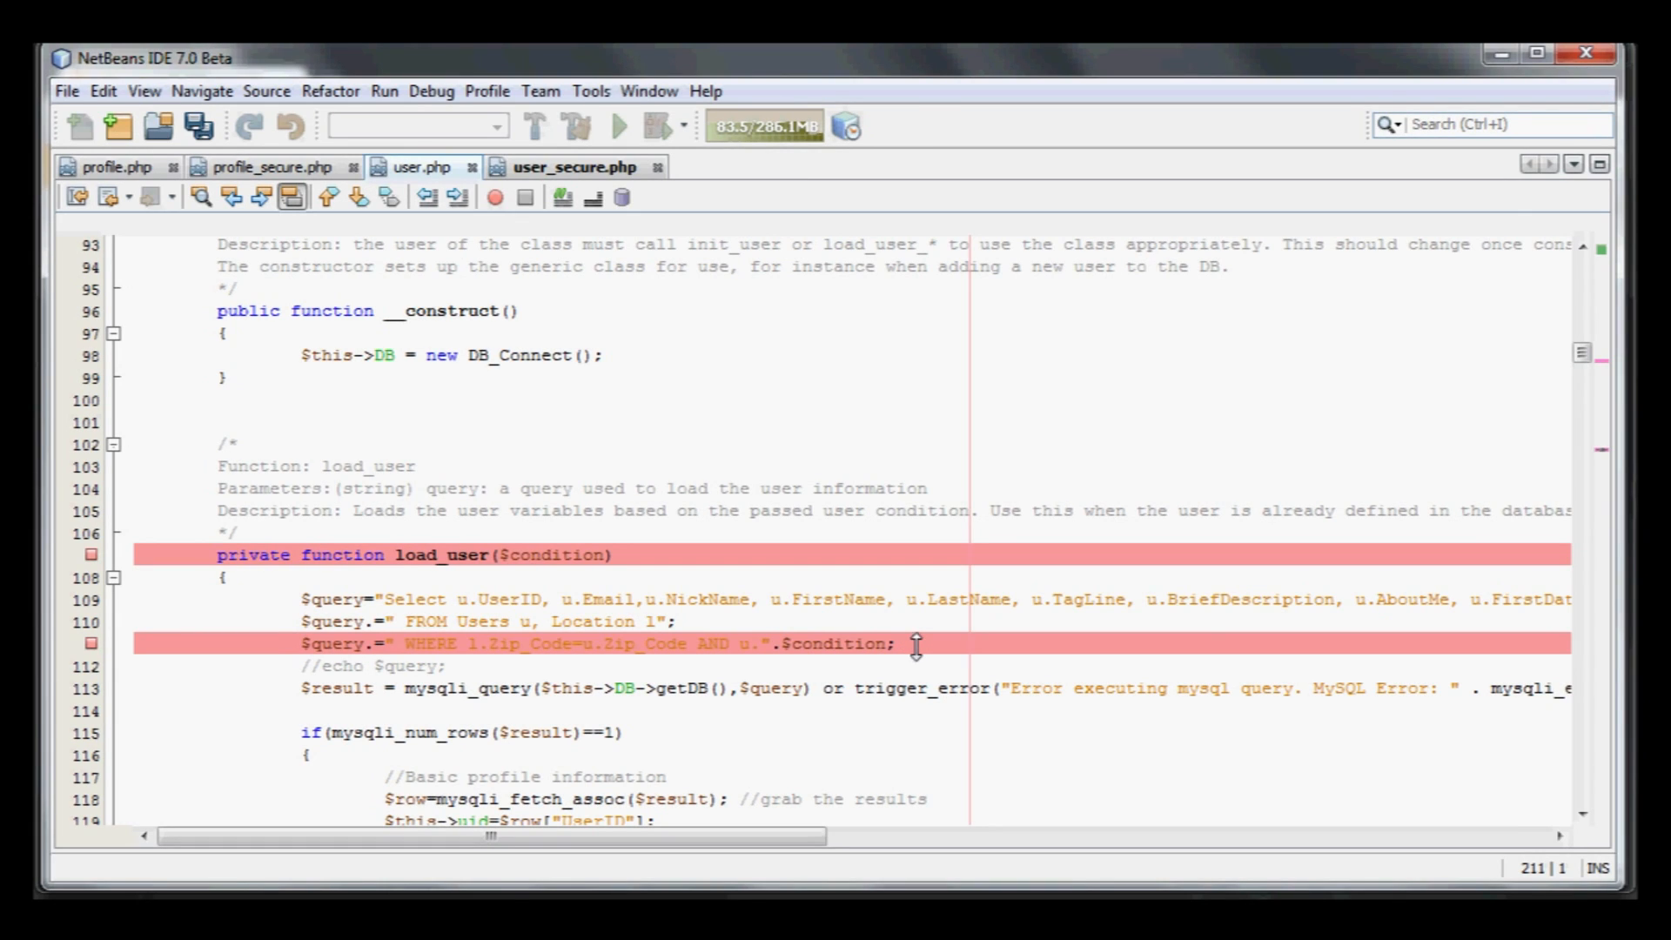
mouse_move(904, 637)
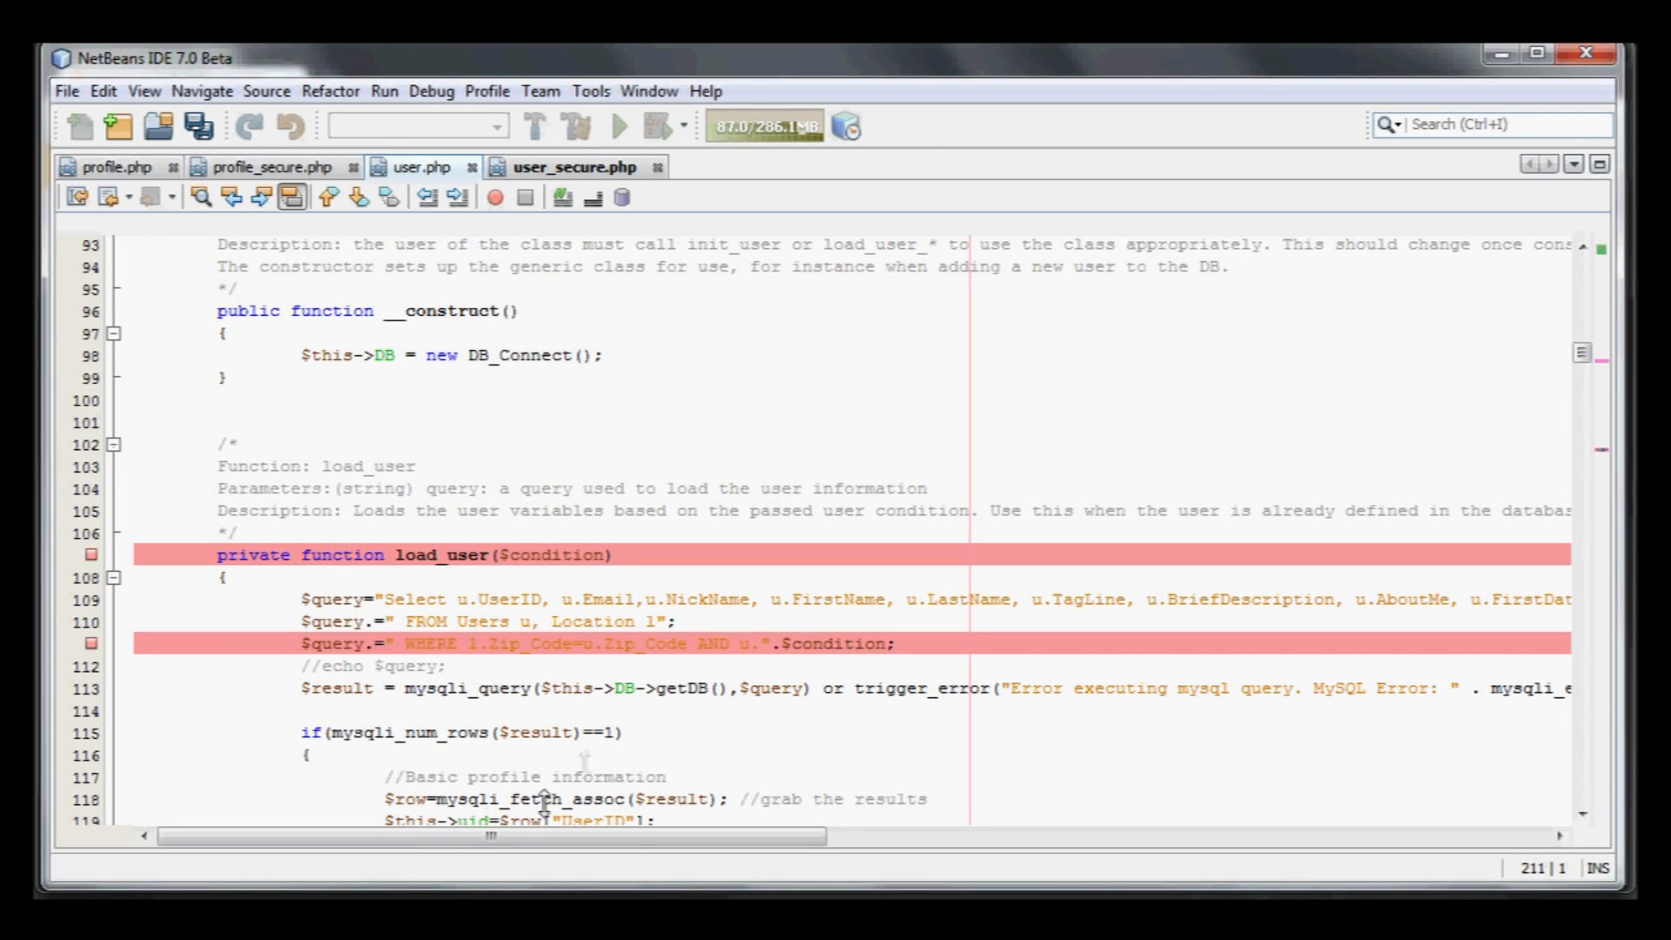
scroll(down, 3)
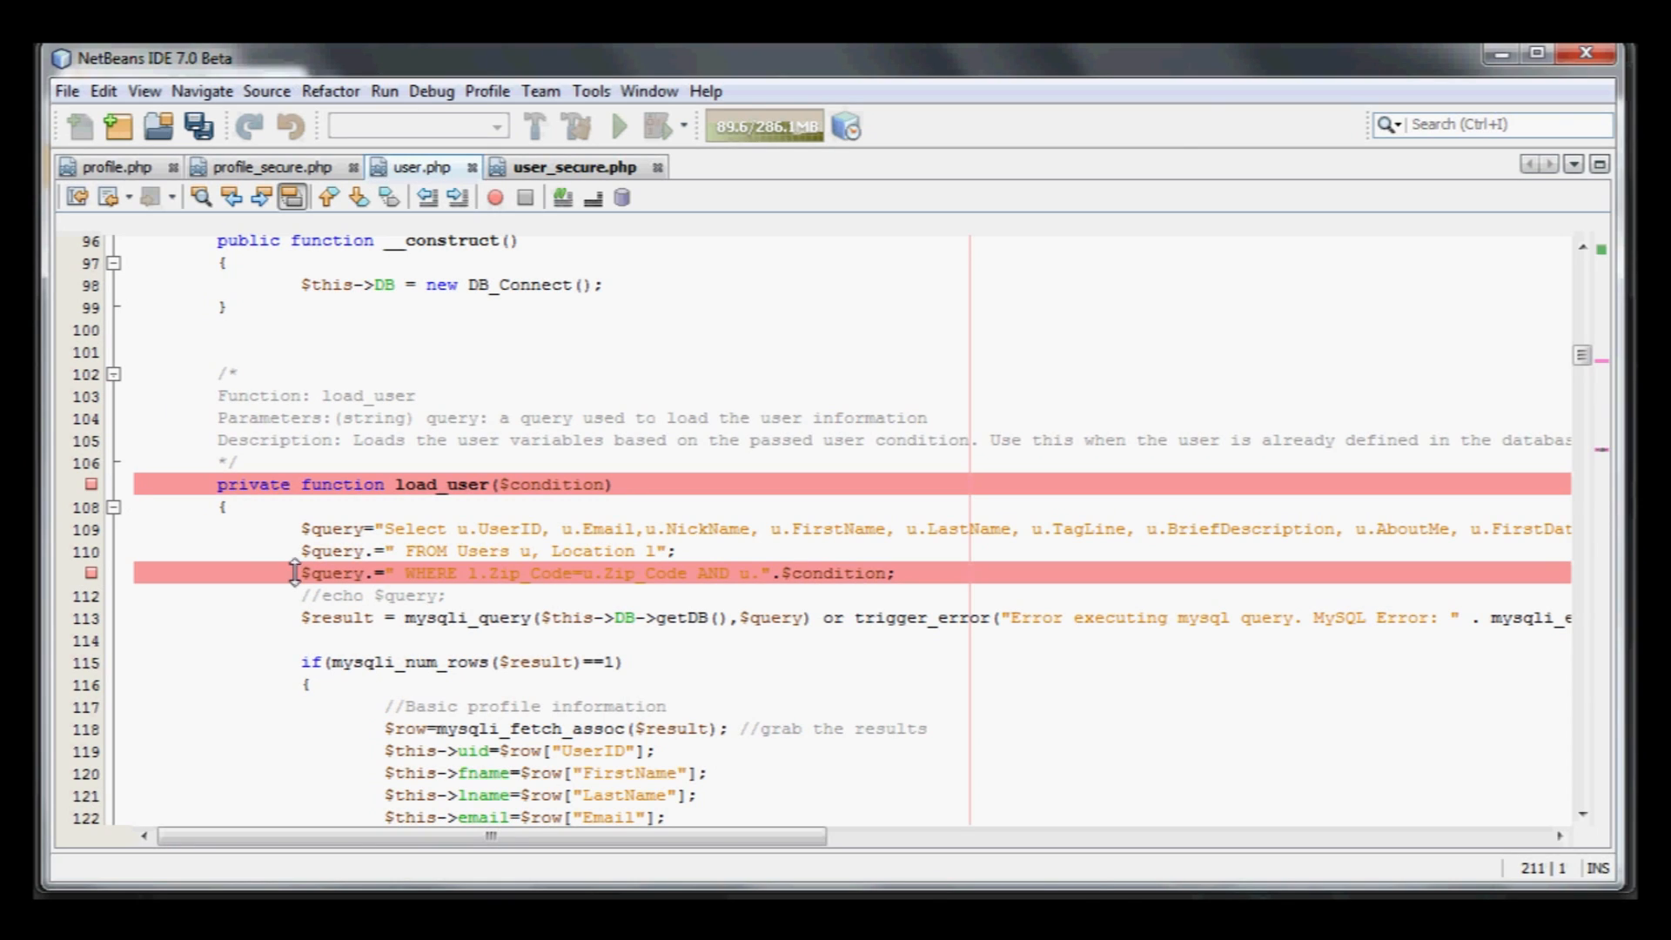
mouse_move(301, 552)
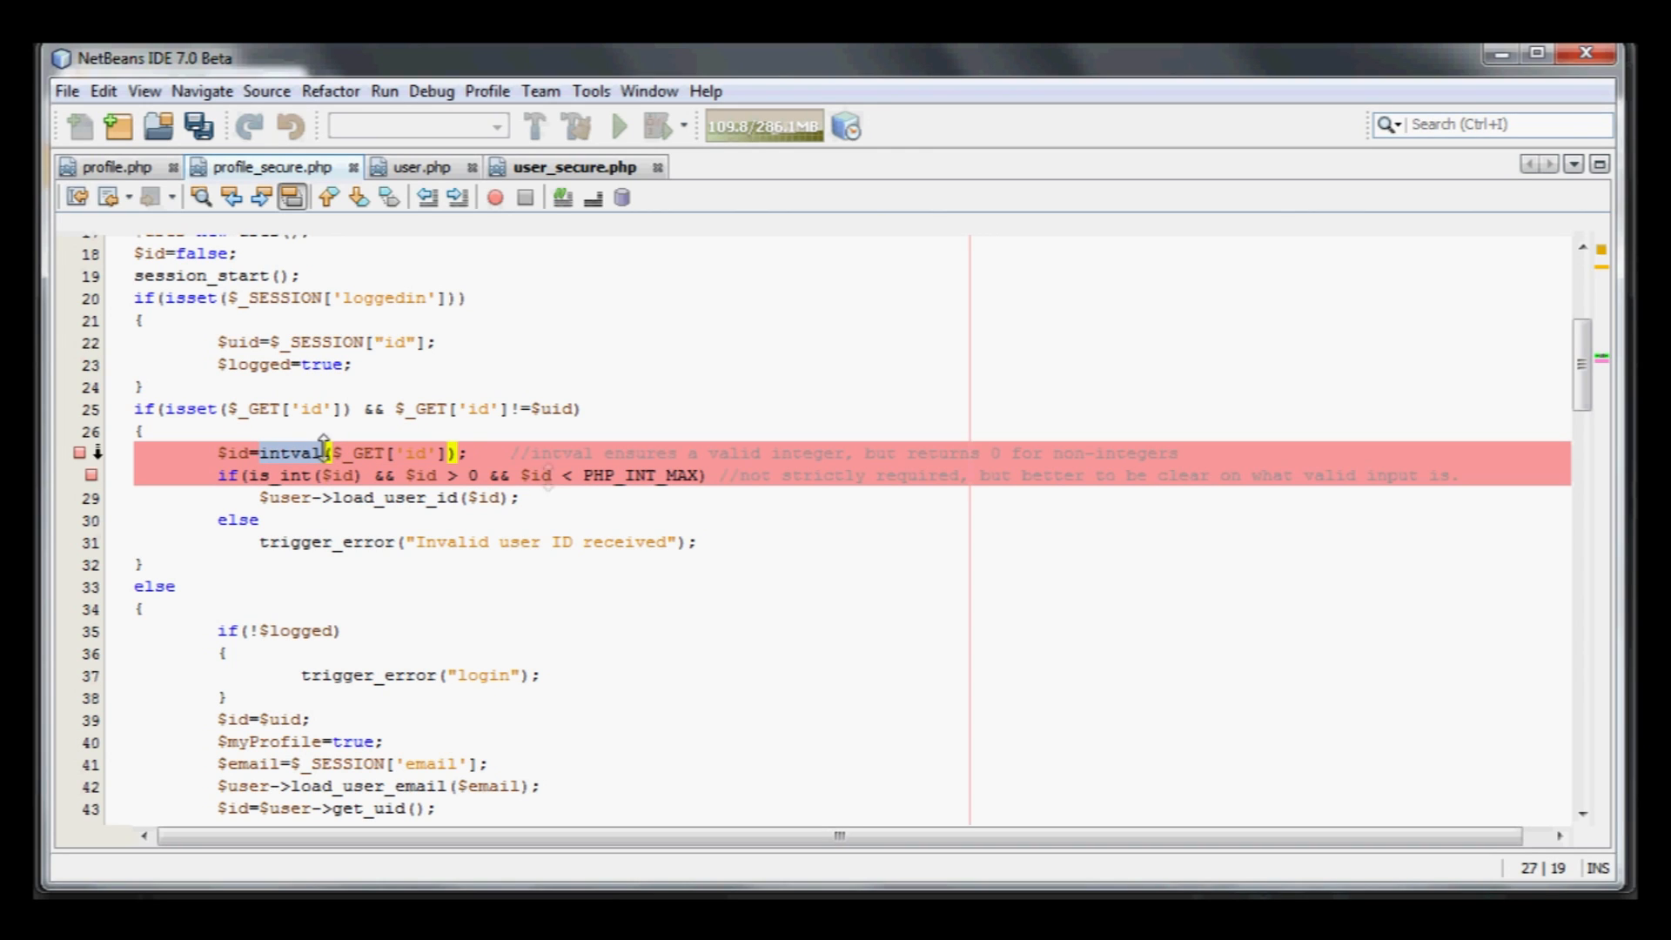
mouse_move(713, 463)
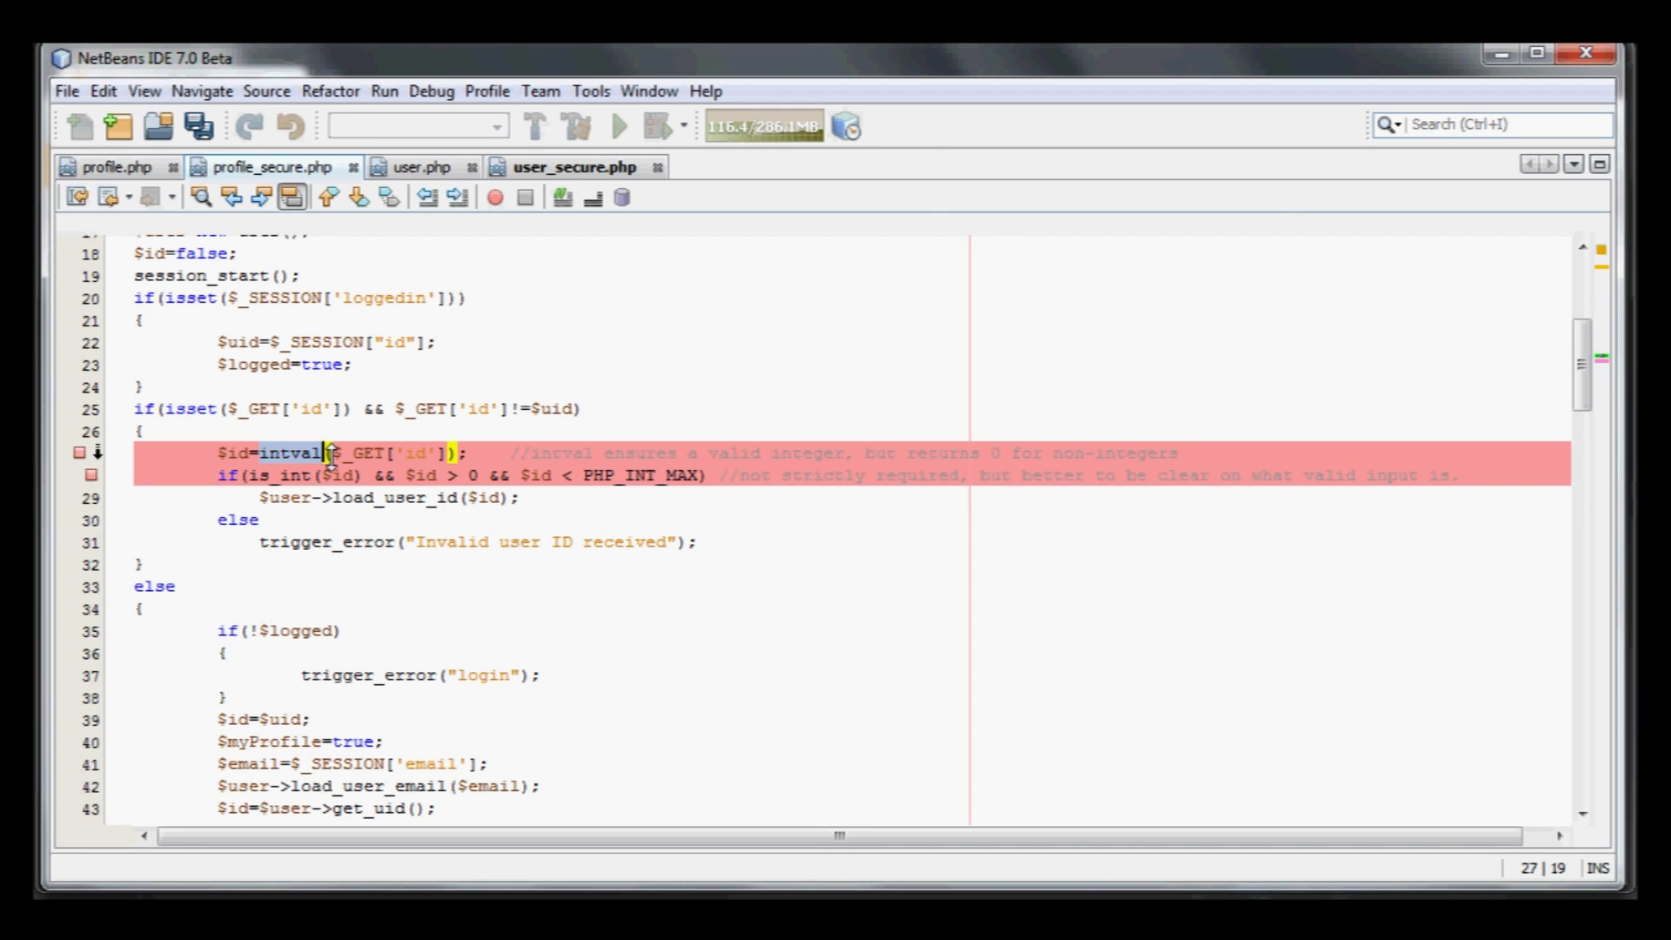
mouse_move(212, 453)
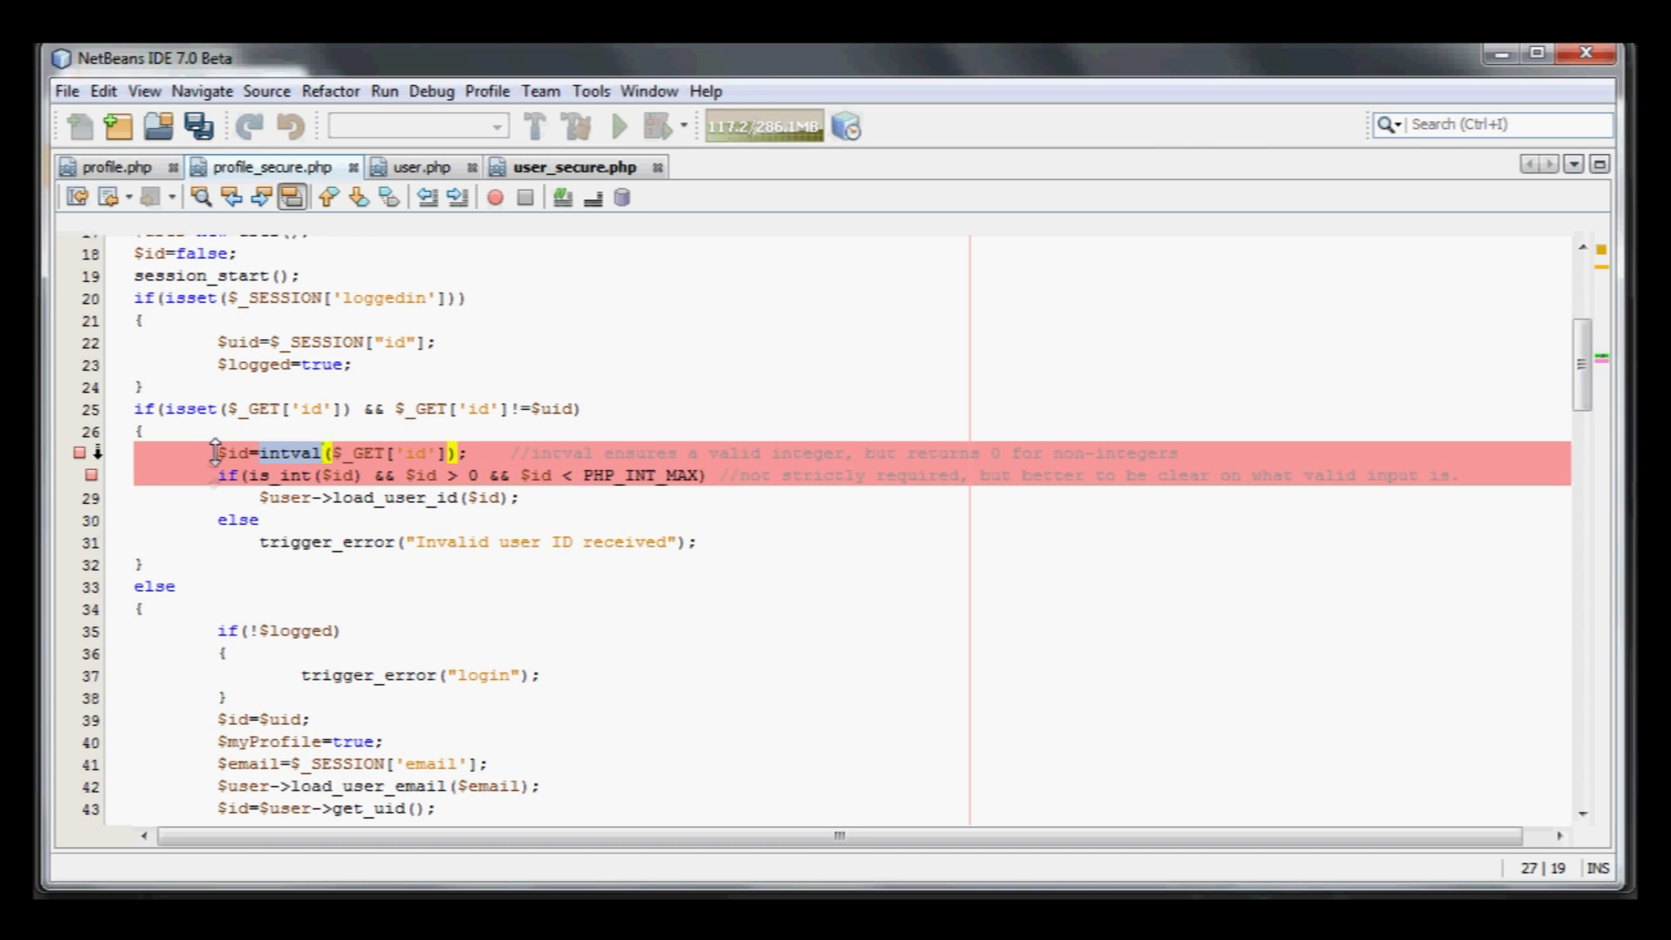